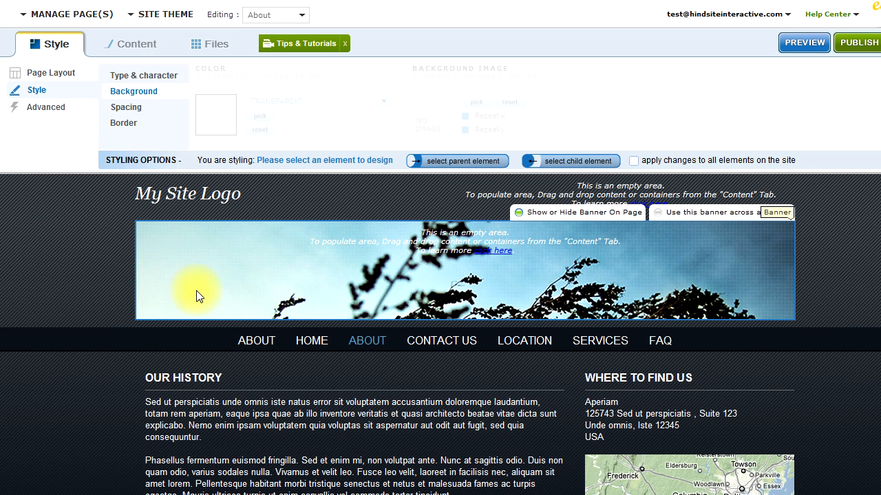
mouse_move(190, 247)
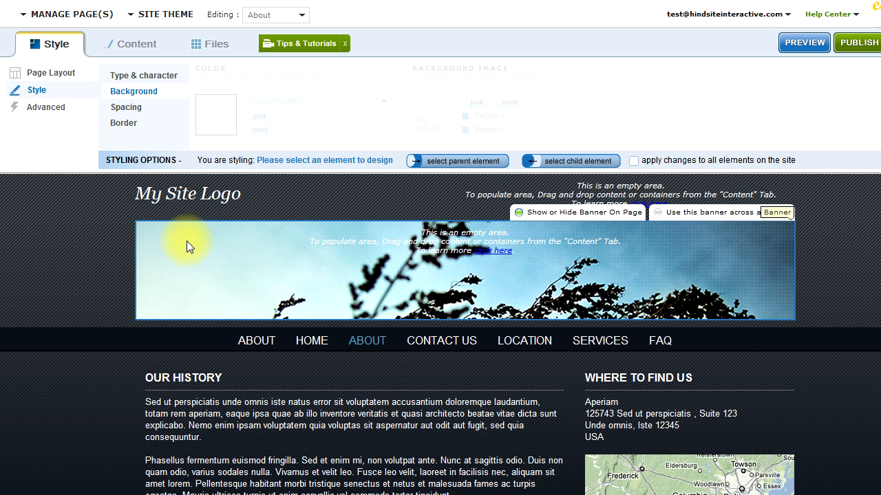
mouse_move(165, 13)
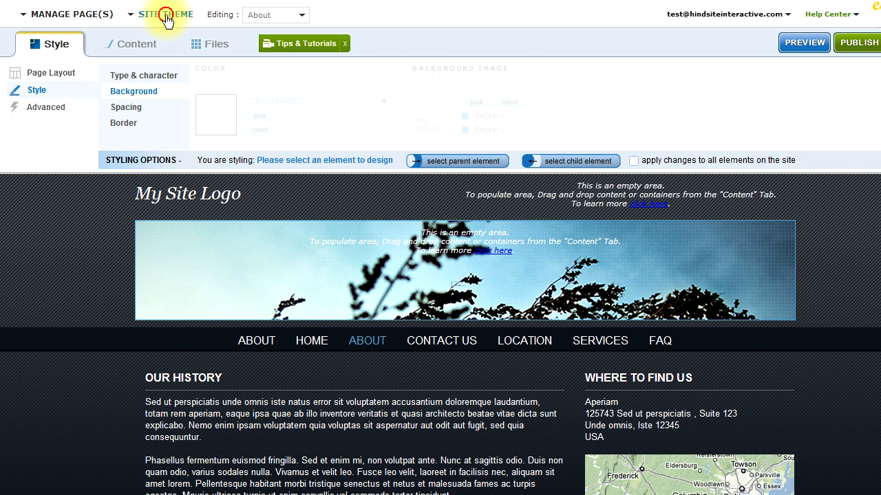
- Apply the orange Theme4 to the site without saving the current theme
left_click(166, 13)
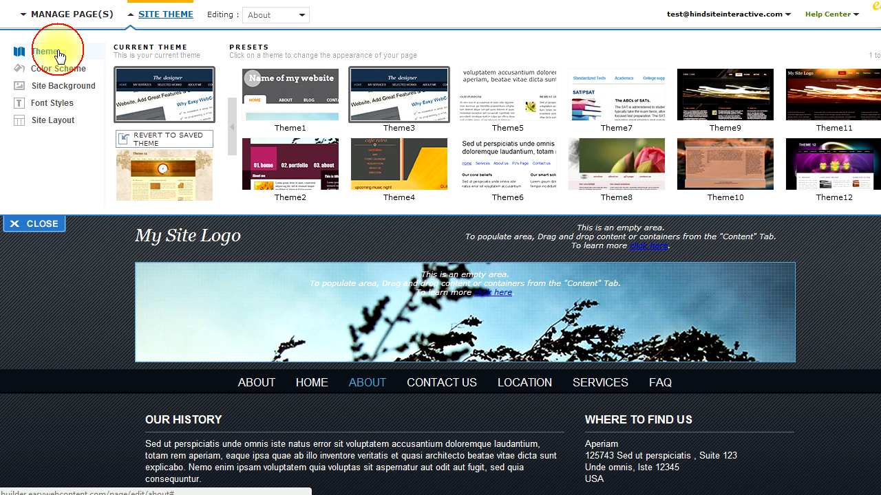
mouse_move(567, 161)
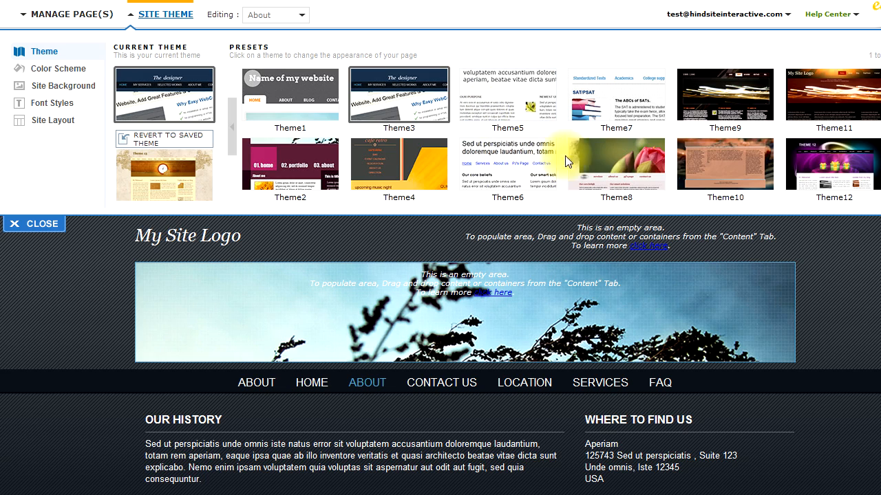
left_click(399, 164)
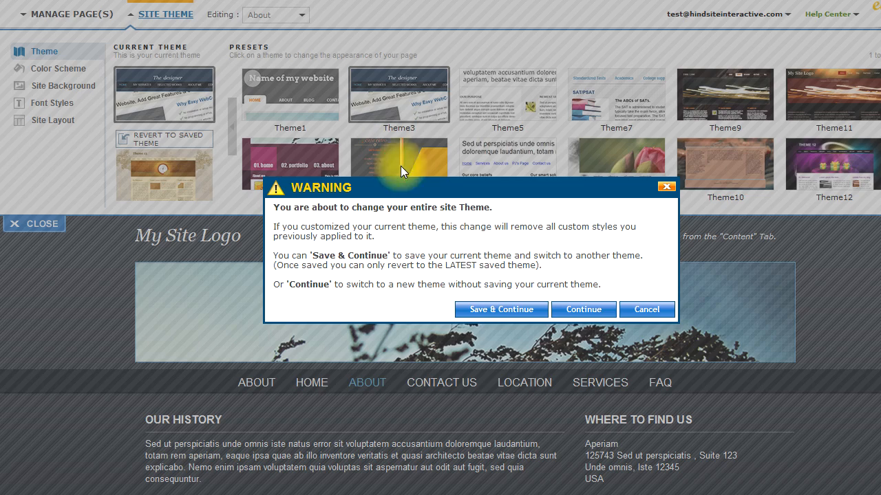
left_click(582, 309)
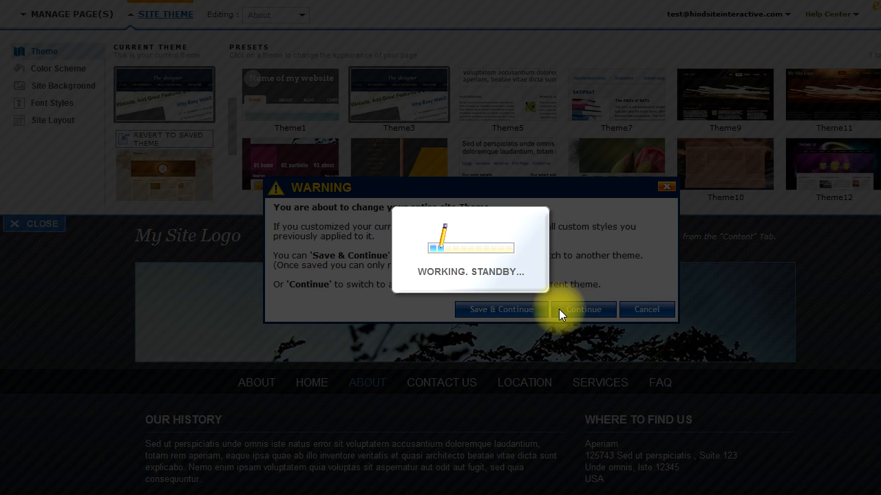
left_click(583, 309)
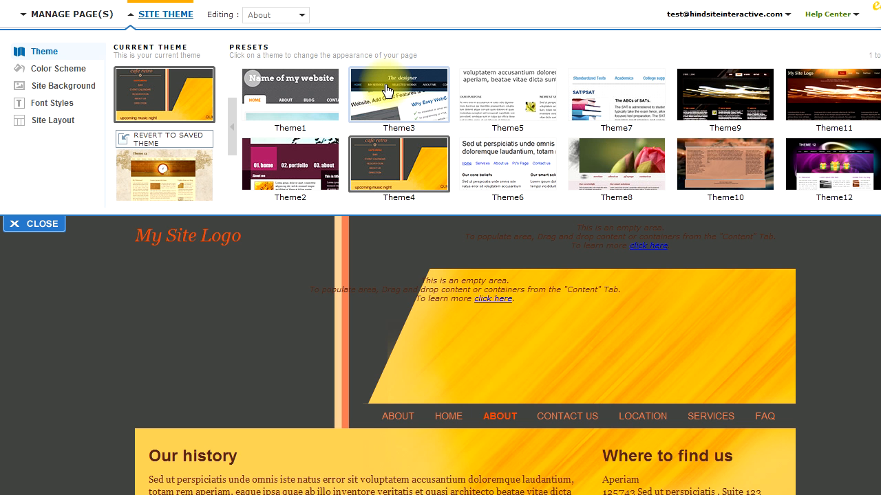
- Revert the site to Theme3 and bring up the colour scheme presets
left_click(399, 94)
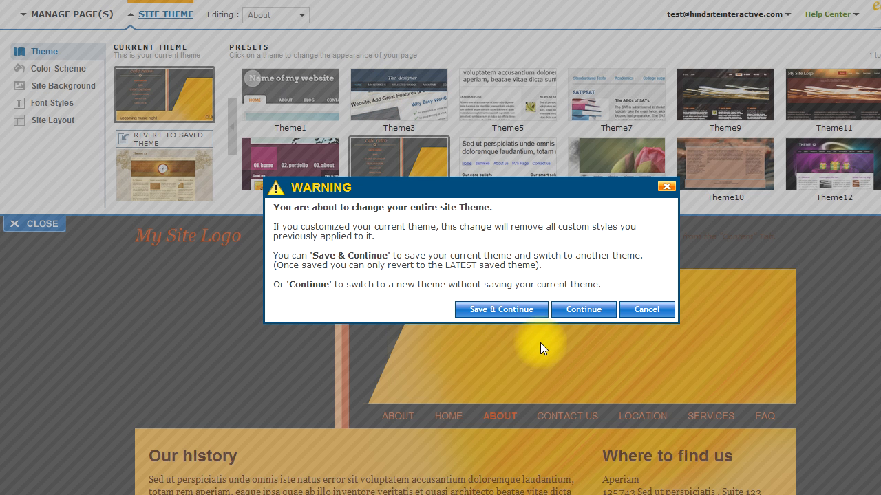
left_click(583, 309)
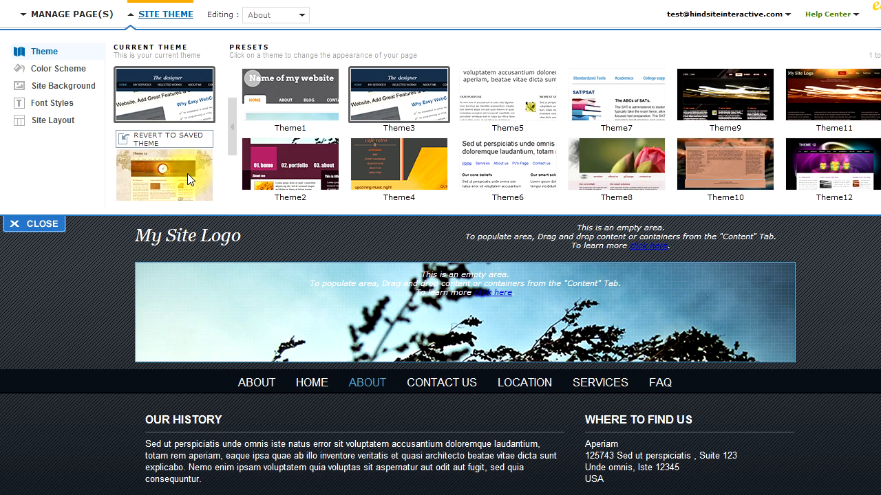
left_click(59, 69)
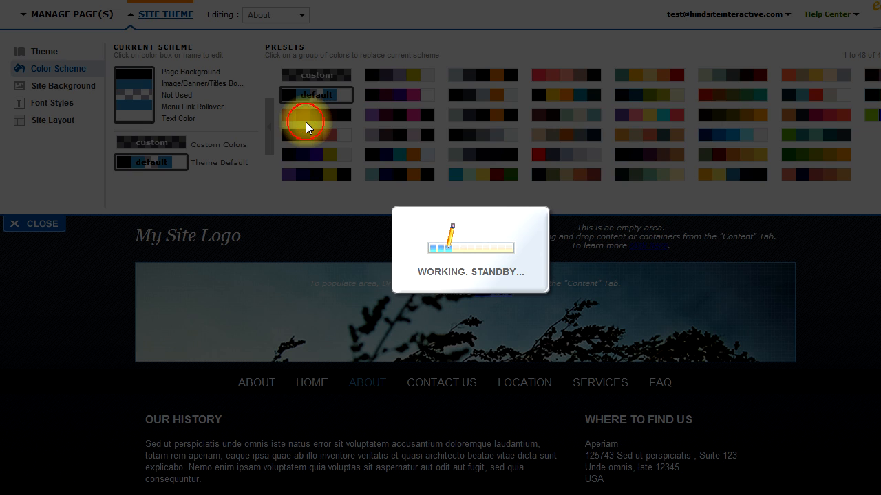
- Try the red and lavender presets, then settle on the purple custom colour scheme
left_click(309, 122)
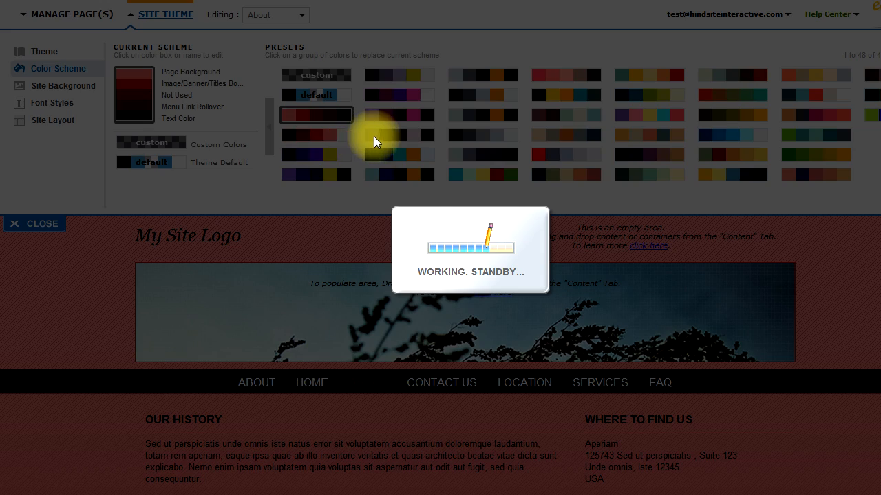
left_click(400, 134)
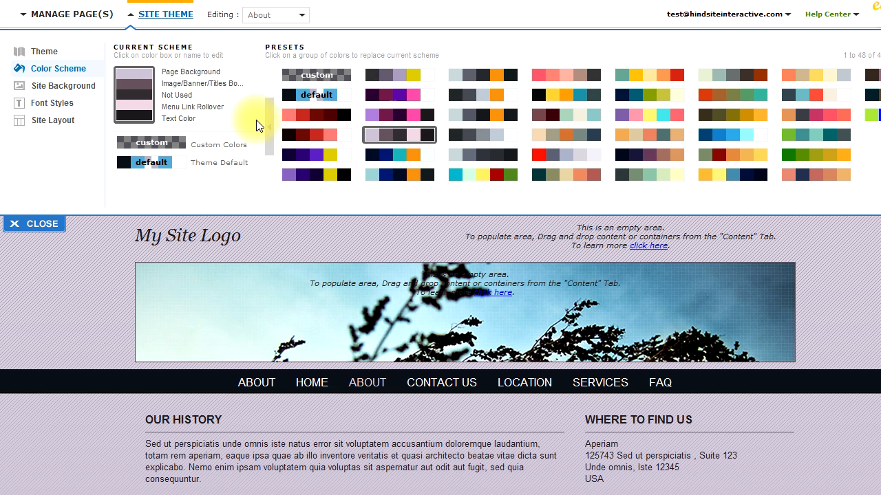
left_click(134, 76)
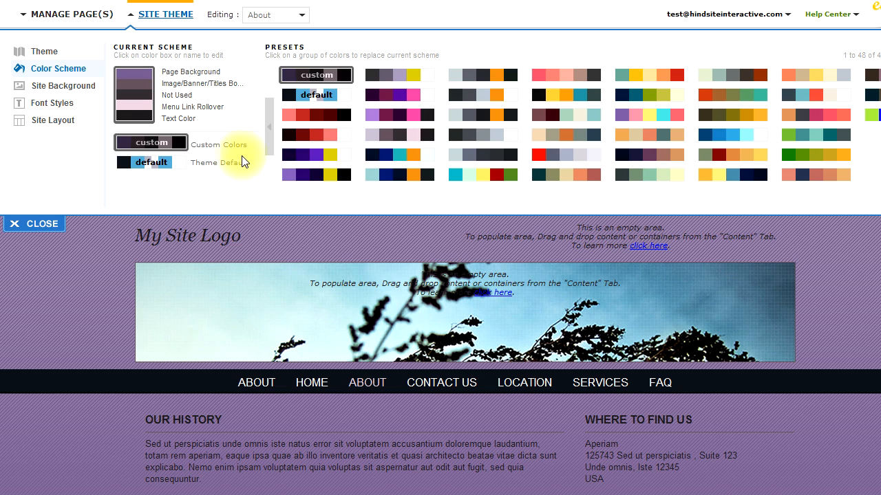
mouse_move(107, 253)
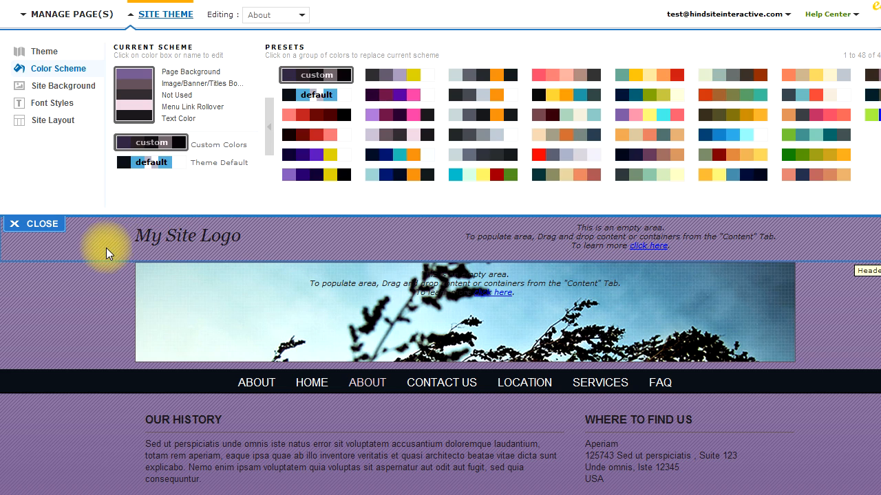
mouse_move(62, 86)
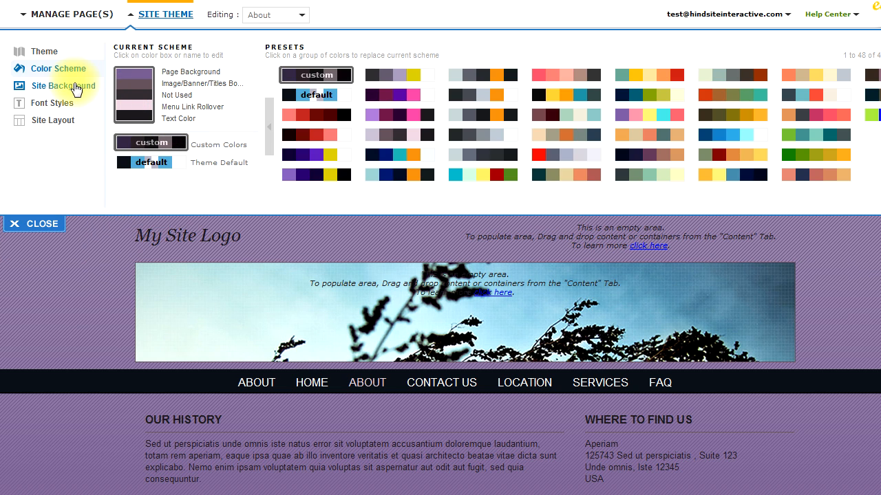
- Add a site background entry and list its colour targets
left_click(63, 86)
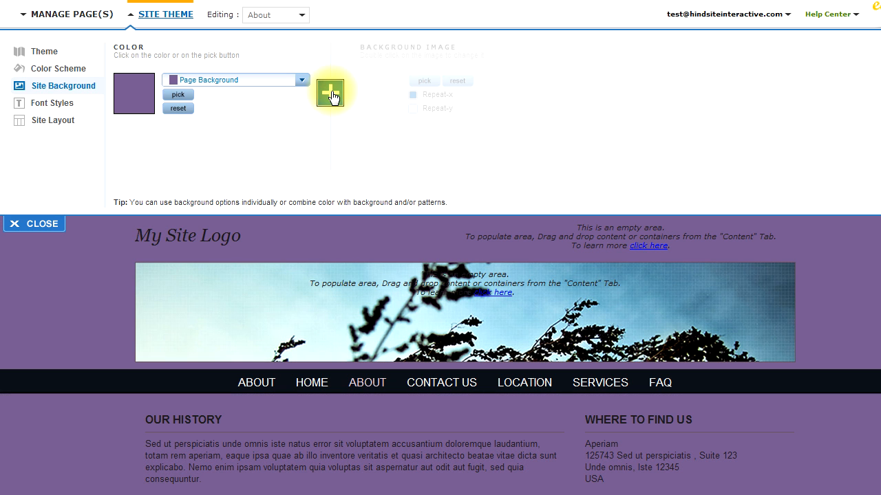
left_click(301, 80)
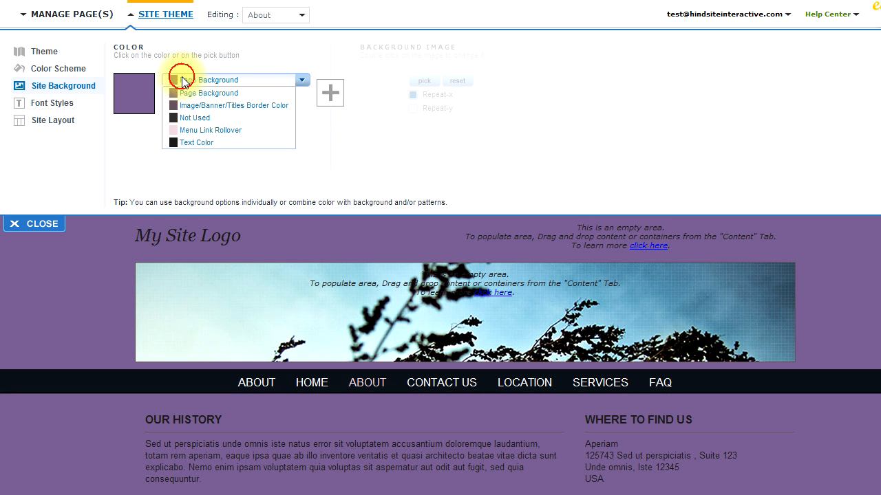
left_click(233, 105)
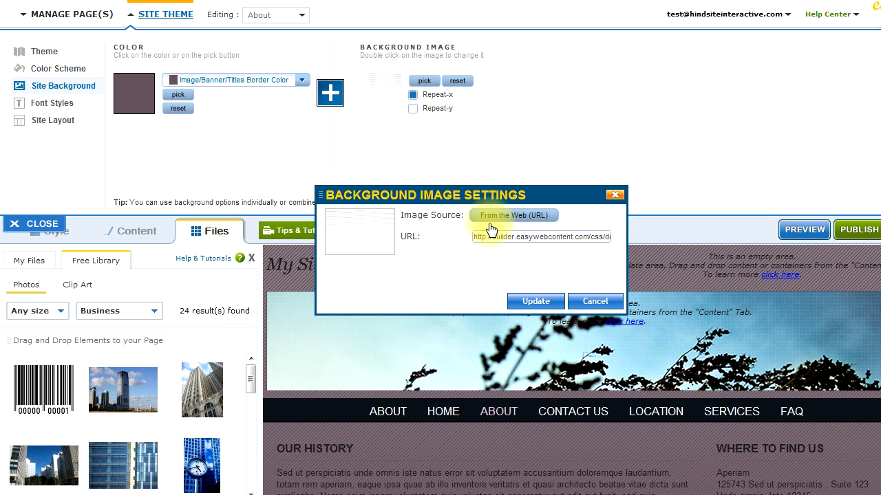
- Set the background image to the black damask texture from the free library's Textures category
left_click(513, 214)
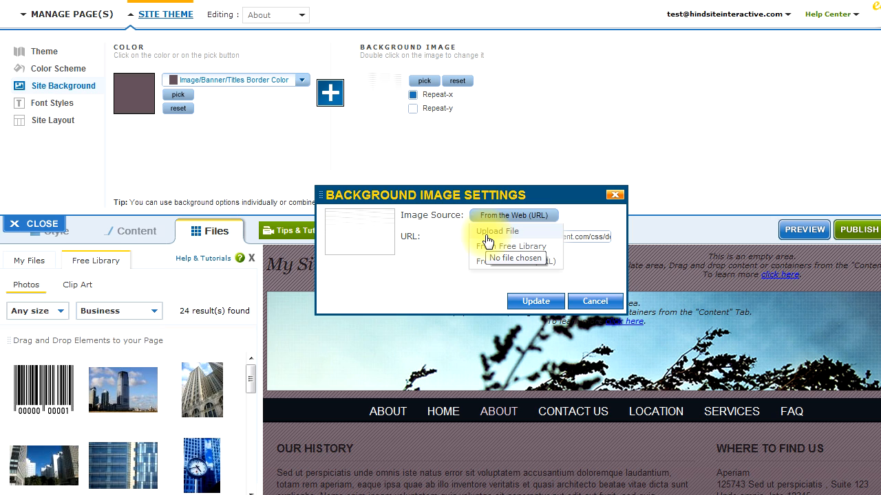
mouse_move(487, 246)
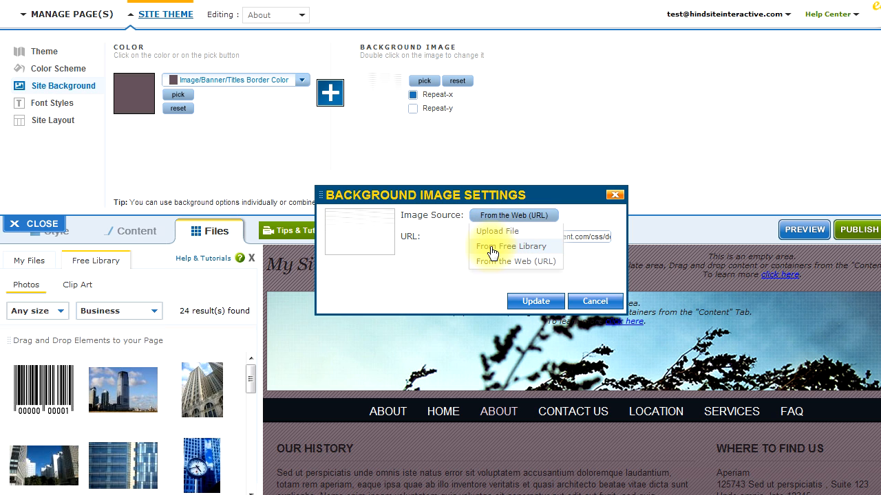
left_click(512, 246)
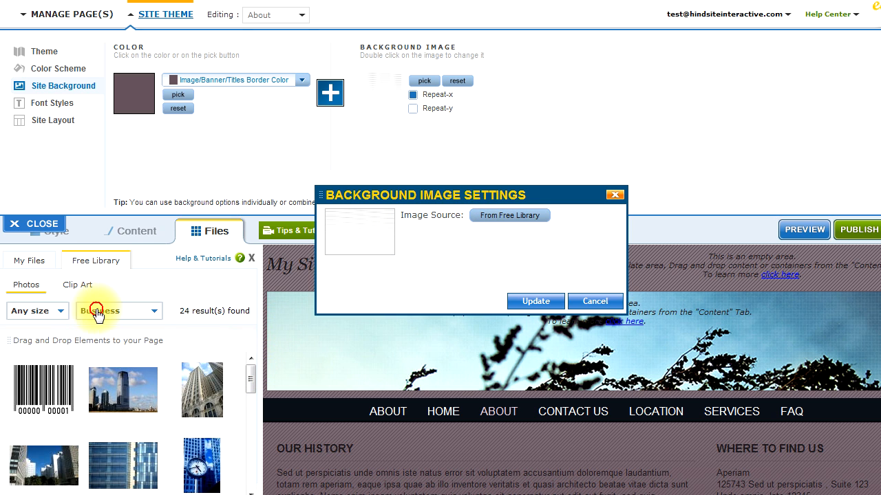
left_click(117, 311)
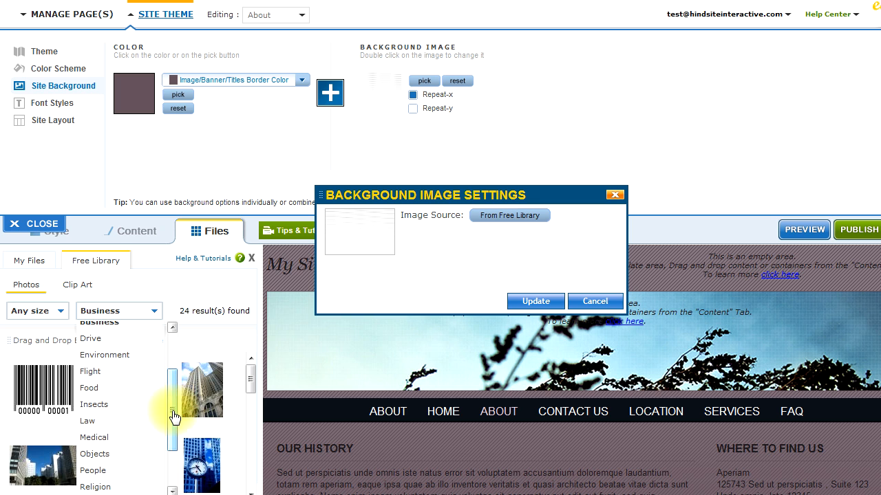
scroll("down", 3)
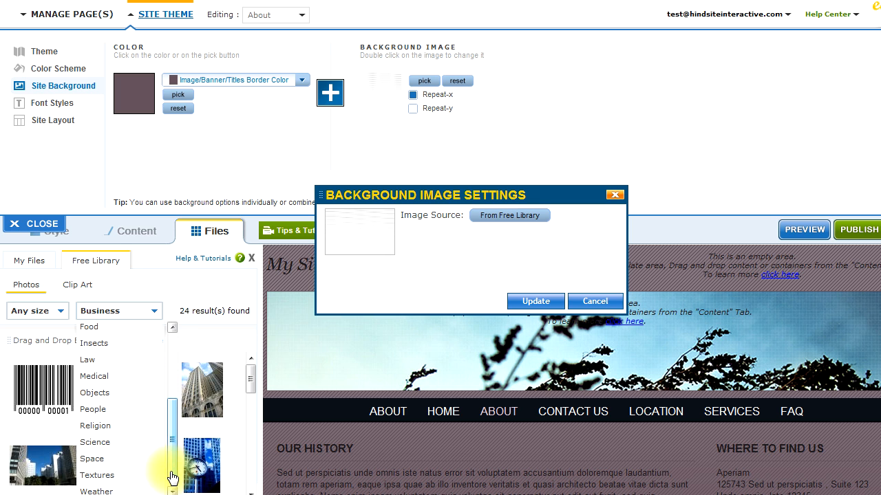
left_click(97, 475)
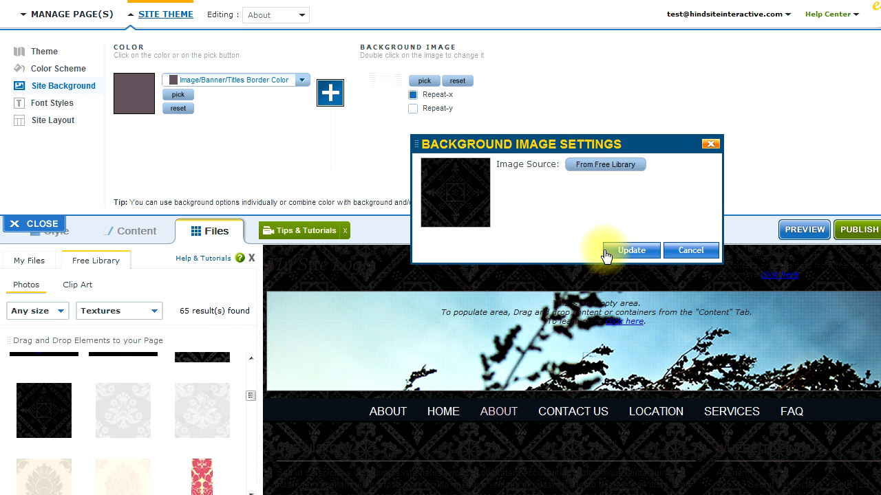
left_click(630, 250)
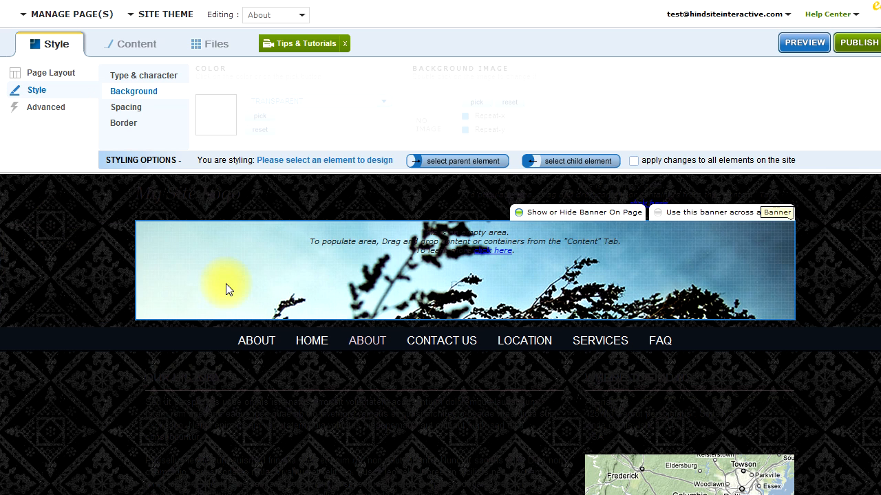
mouse_move(307, 266)
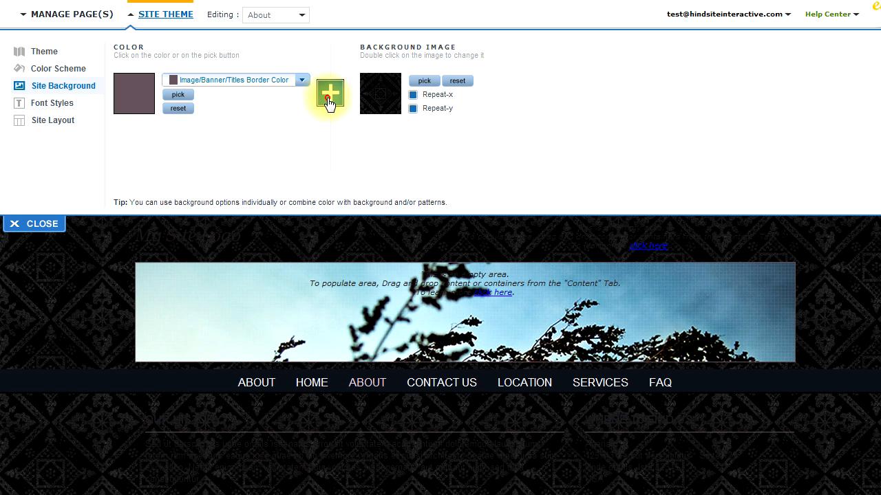
- Drop the damask background image and pick a new colour target in Site Background
left_click(302, 80)
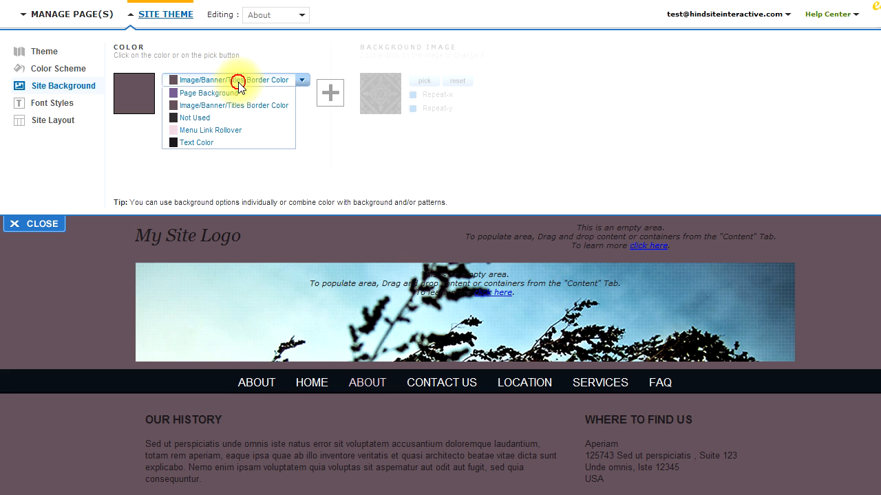
left_click(233, 105)
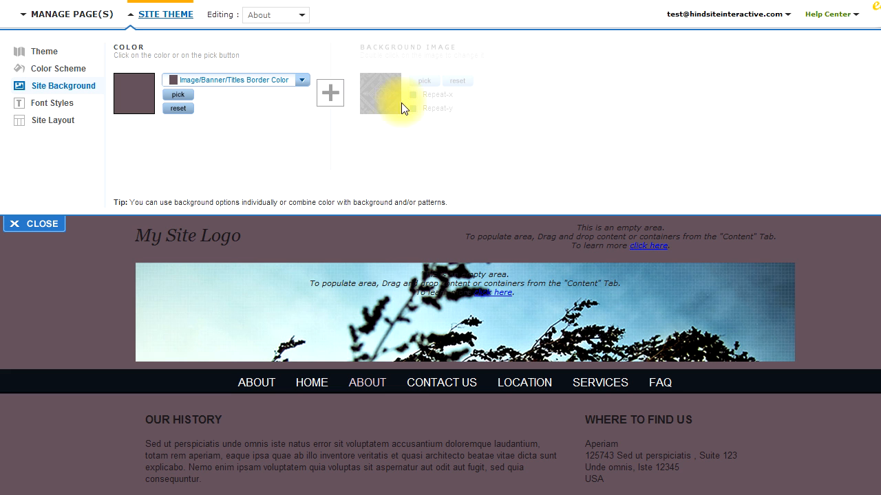
left_click(457, 81)
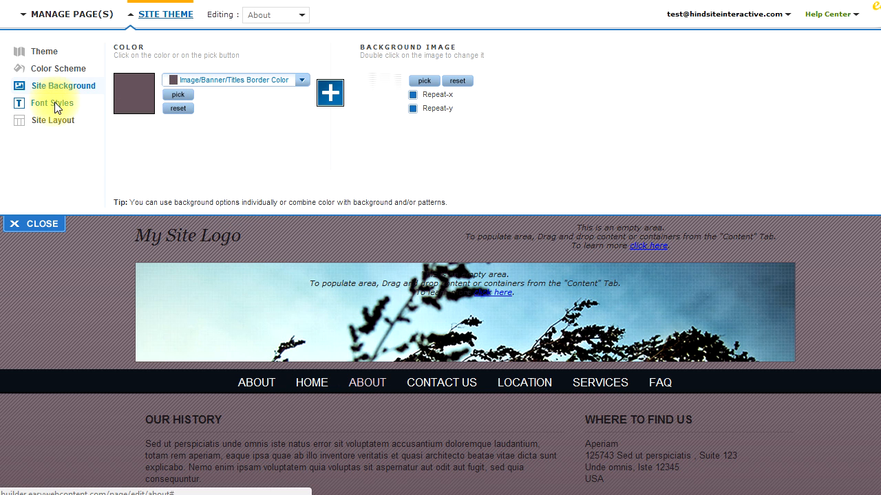
- Choose the Arial Black font family sitewide, then open per-heading font customisation
left_click(52, 102)
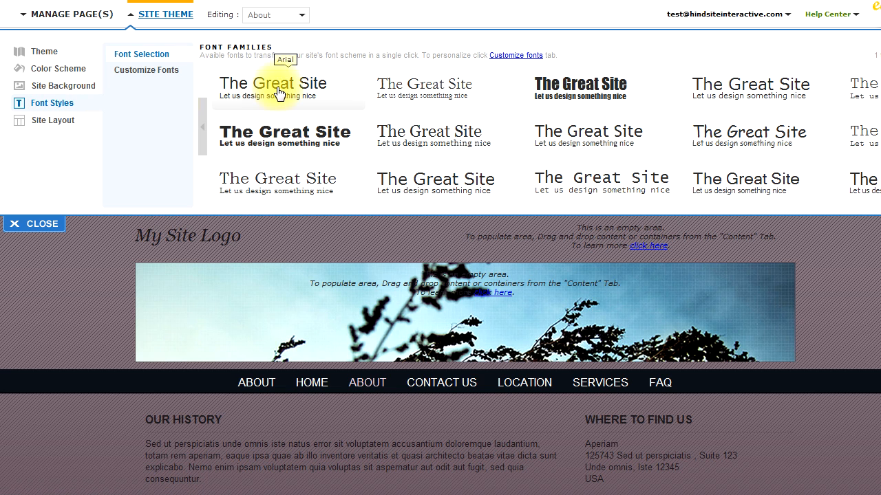
mouse_move(529, 137)
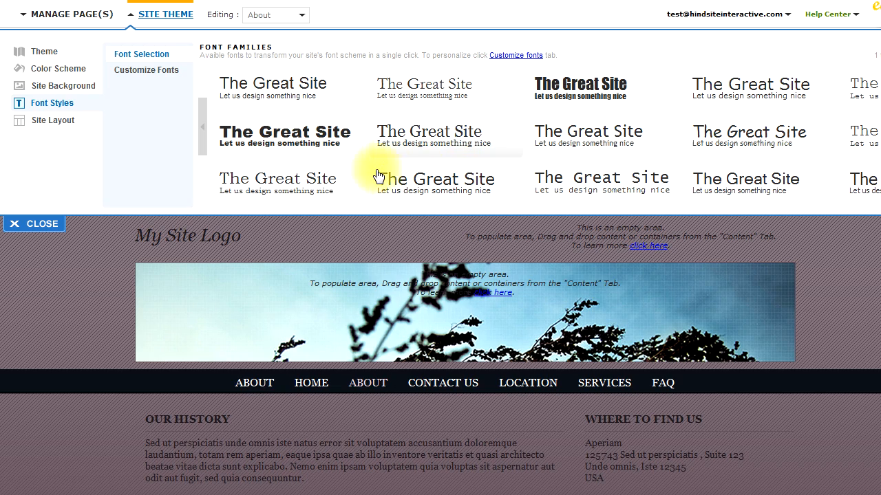
left_click(285, 132)
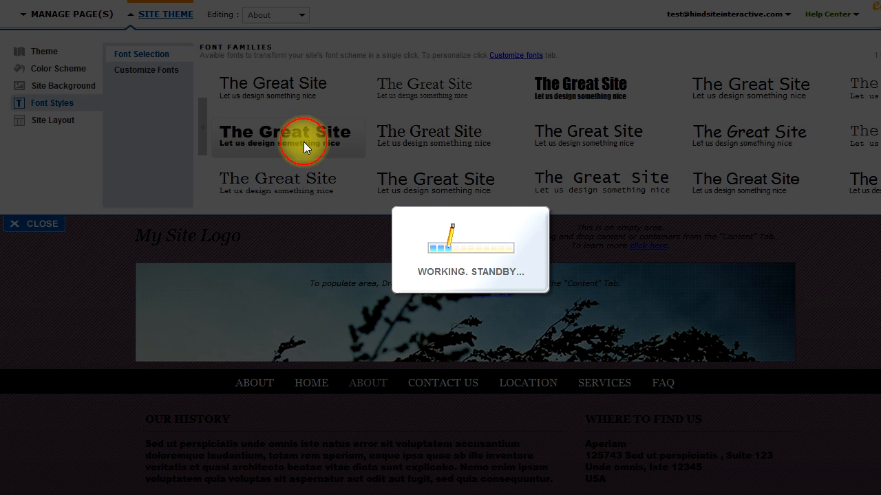
left_click(286, 131)
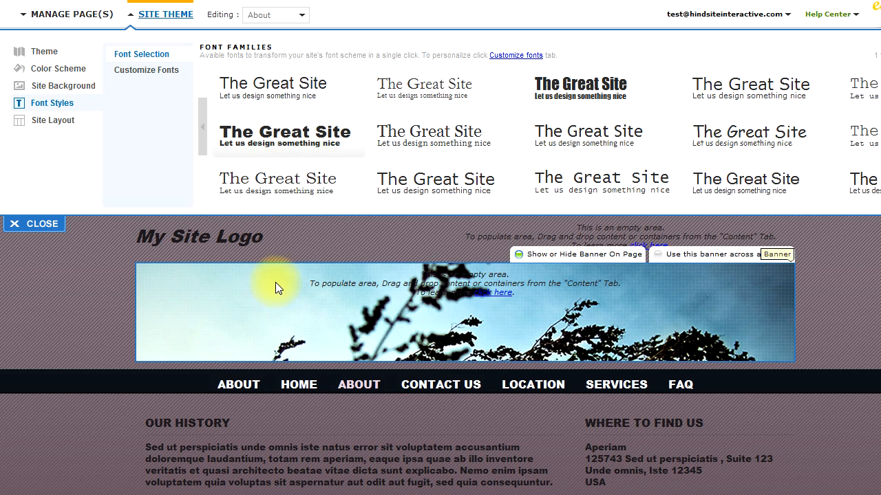
left_click(147, 70)
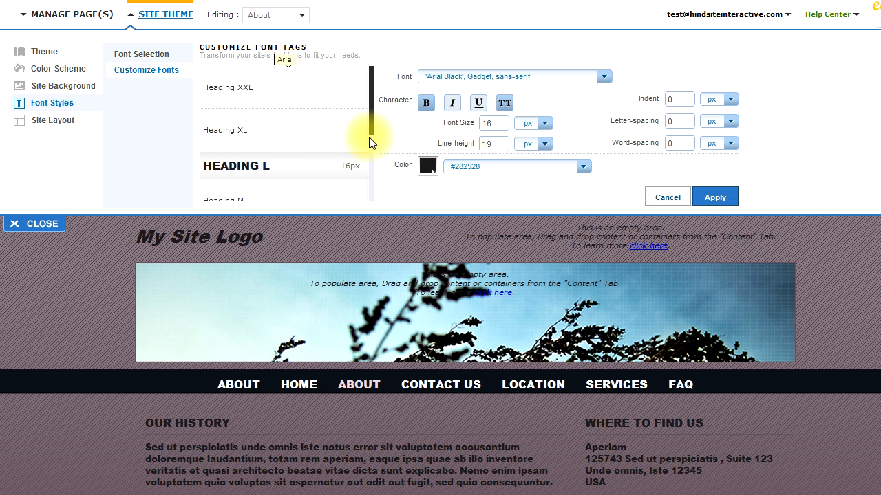
- Set Heading L to Garamond in the pink Menu Link Rollover colour at 19 px
left_click(603, 76)
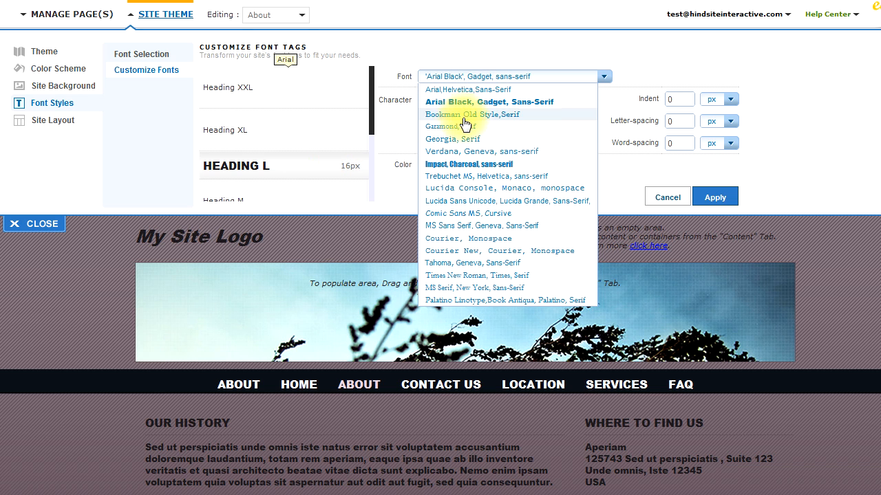
left_click(458, 126)
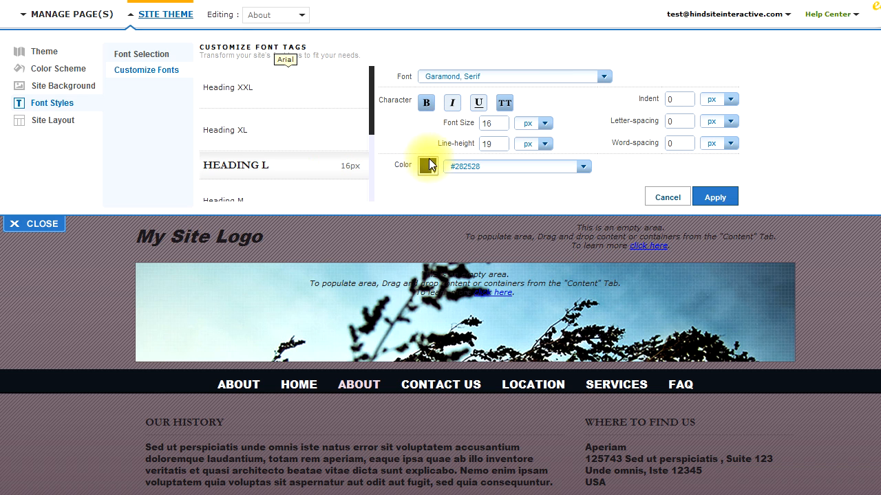
left_click(584, 166)
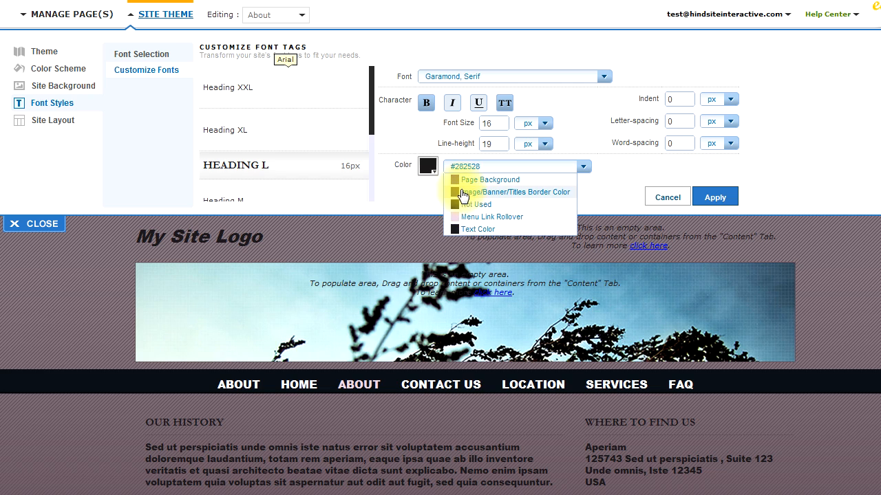
left_click(493, 180)
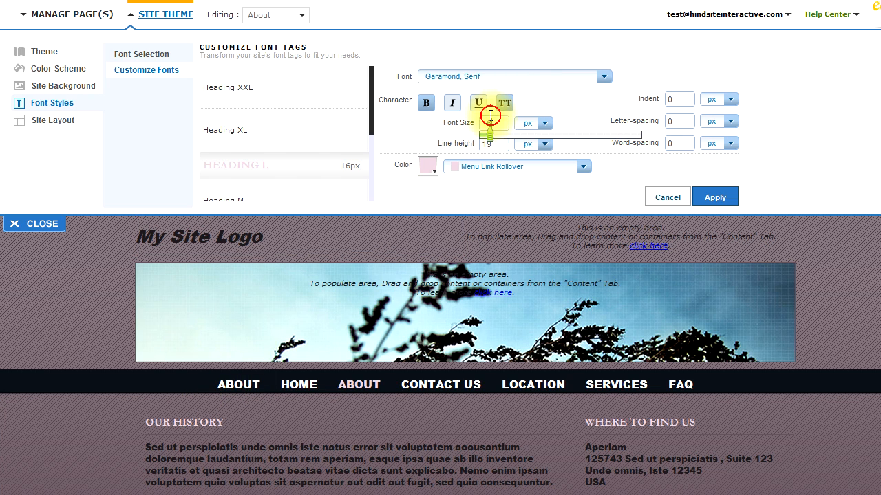
type("24")
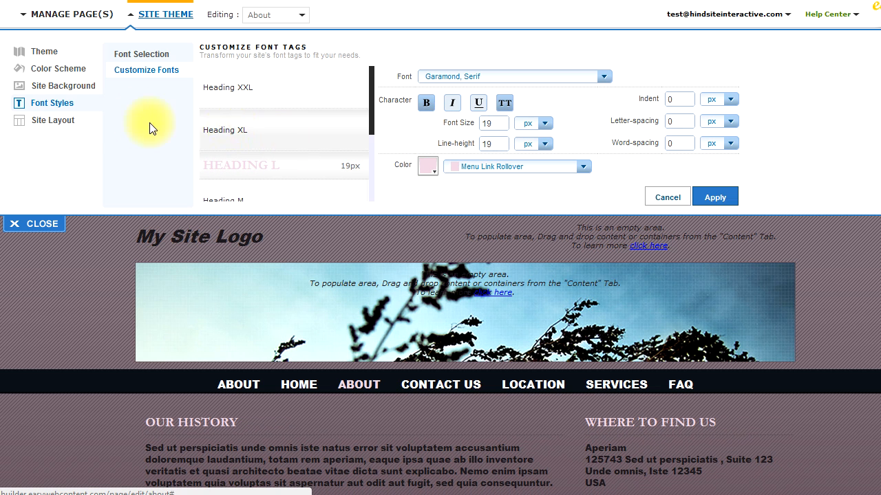
left_click(53, 120)
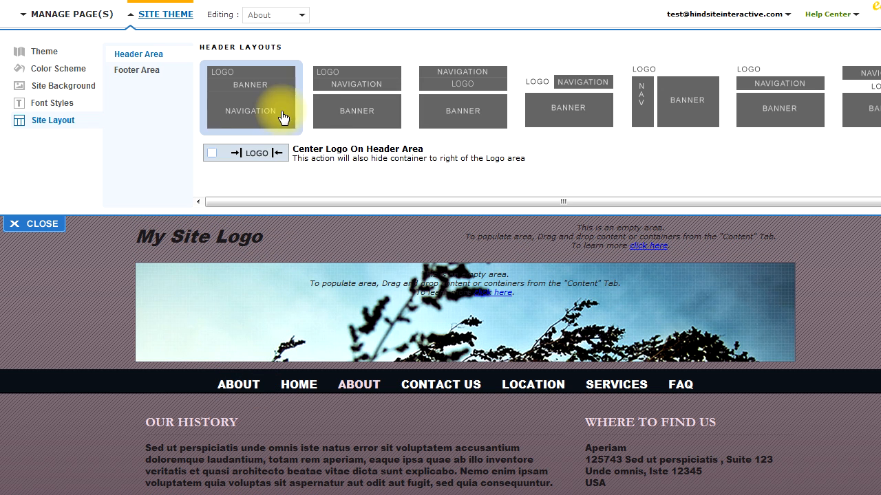
mouse_move(254, 165)
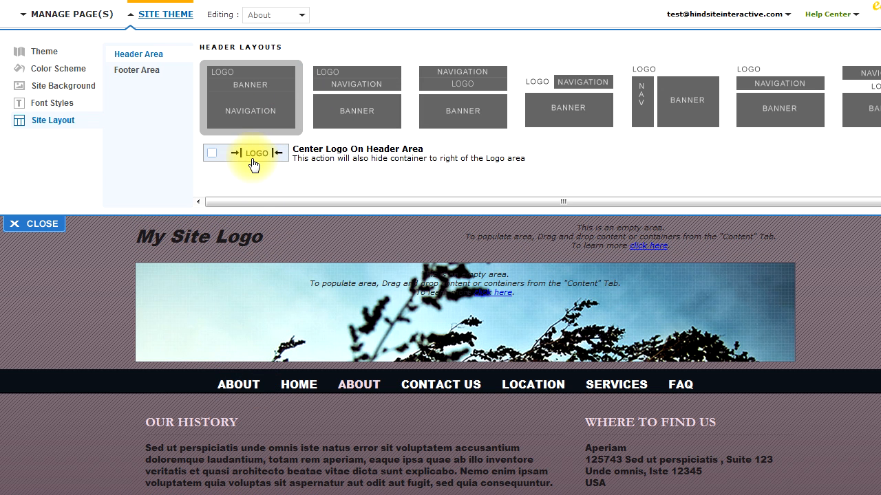
- Centre the logo and use the Navigation/Logo/Banner header layout
left_click(212, 153)
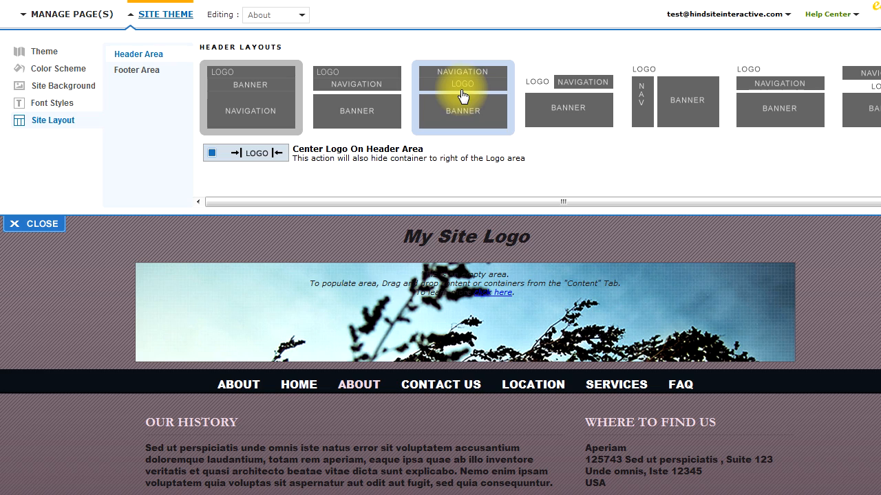
left_click(463, 97)
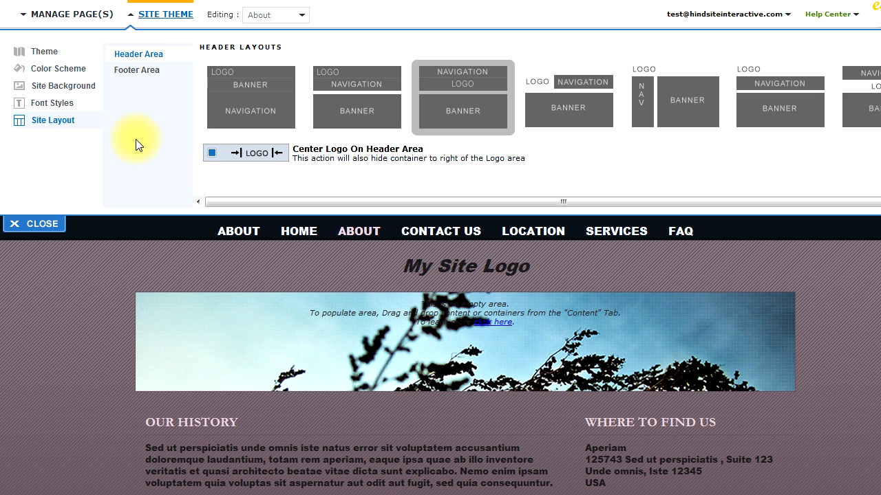
mouse_move(165, 14)
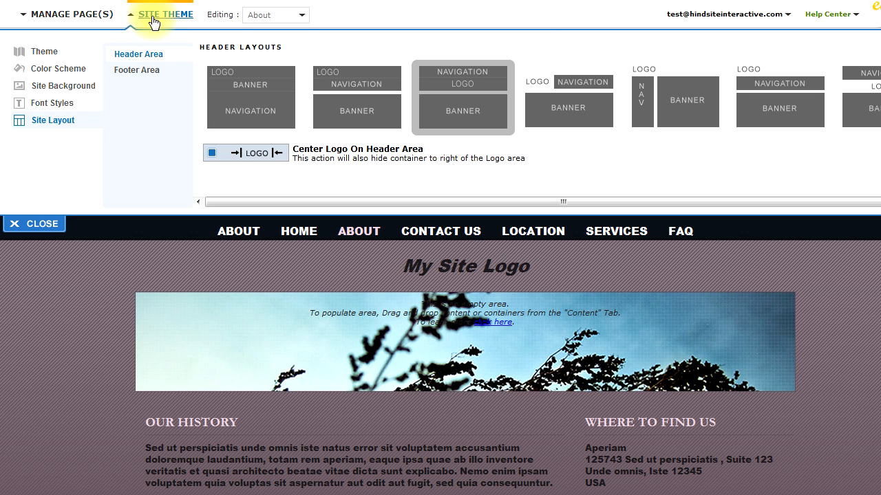
mouse_move(34, 224)
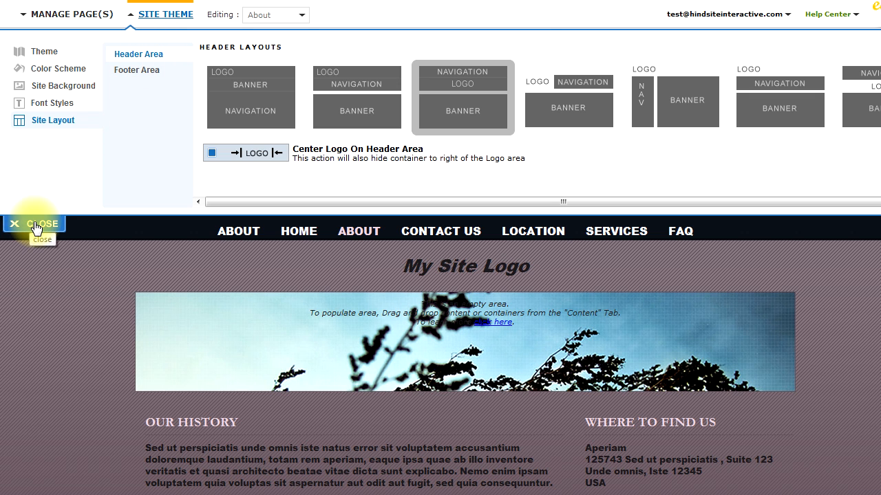
- Close theme settings, apply the pending font tag changes, and scroll down the page
left_click(34, 224)
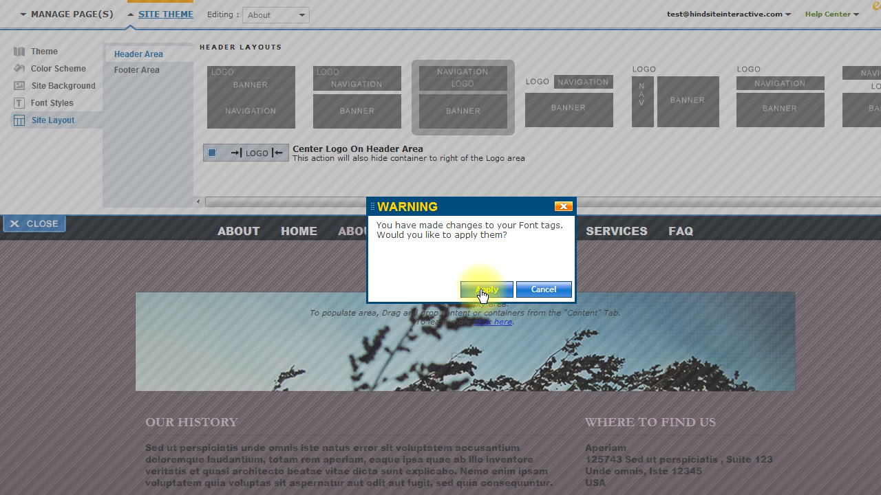
left_click(486, 289)
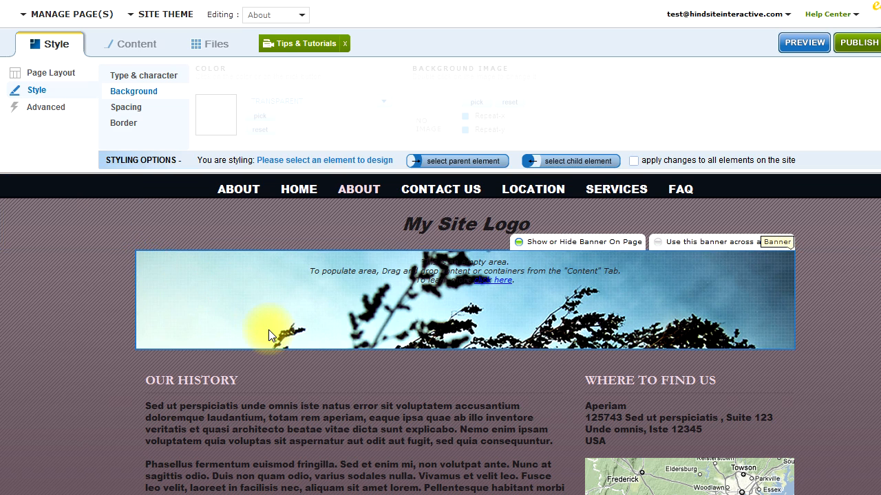
scroll("down", 3)
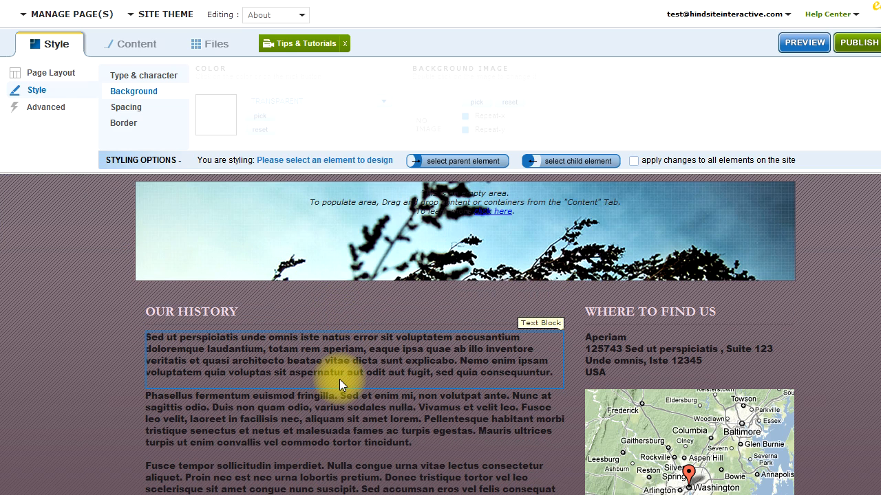
scroll("down", 3)
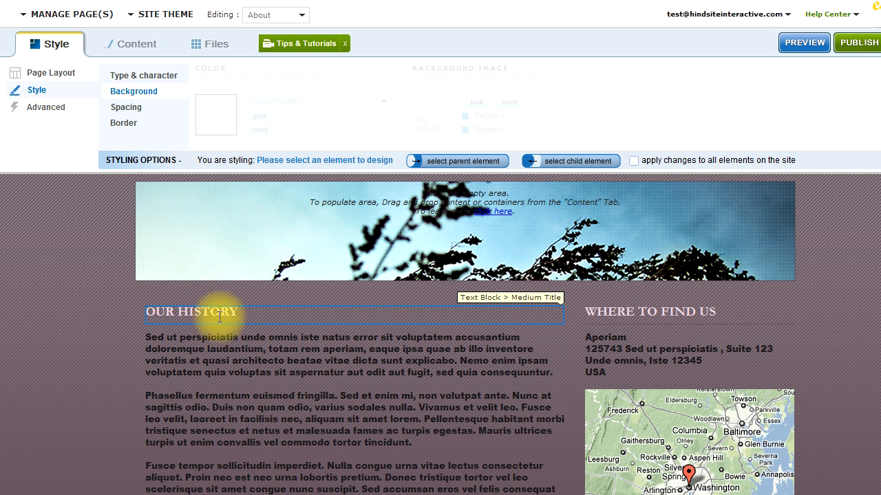
- Style the OUR HISTORY heading in Georgia with text colour #F5EDF2
left_click(191, 312)
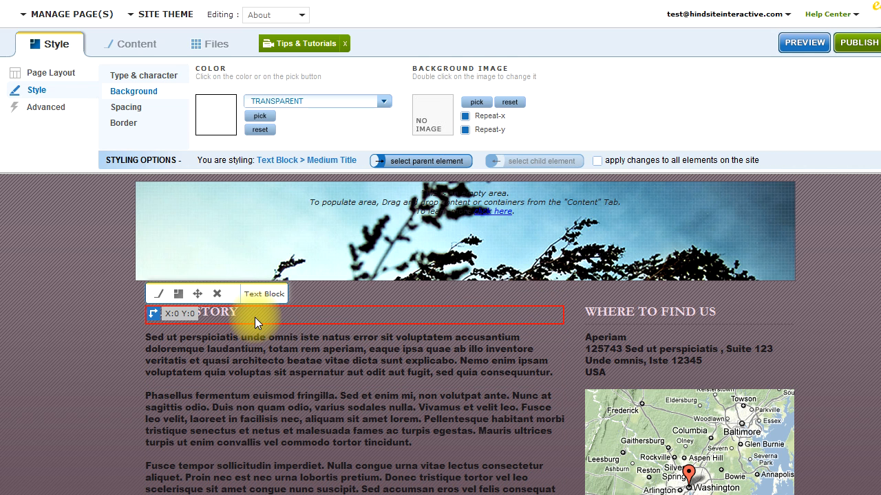
mouse_move(250, 260)
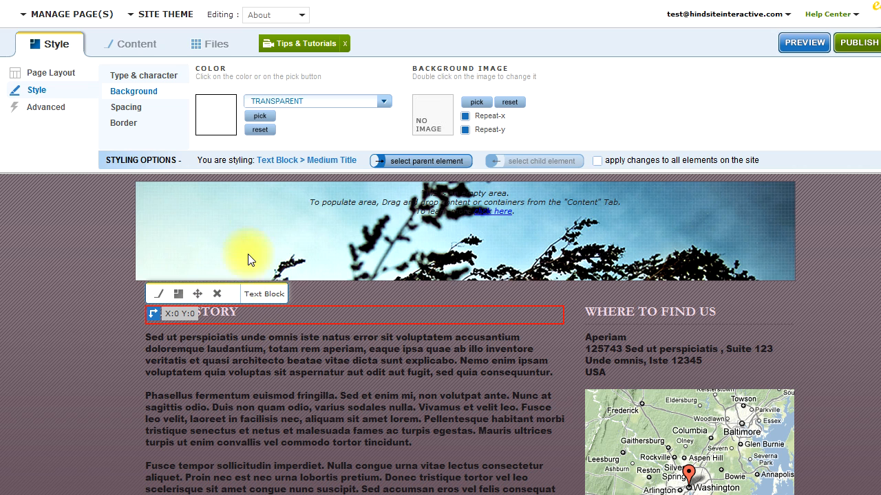
mouse_move(132, 78)
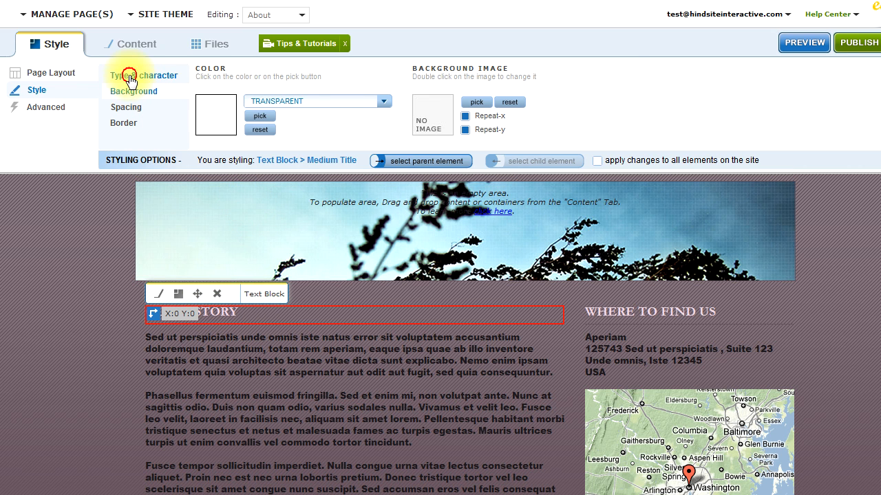
left_click(143, 75)
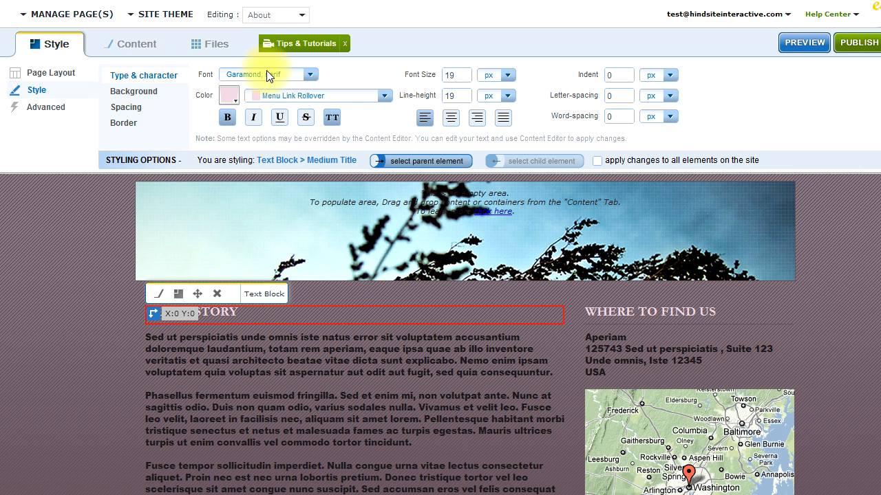
left_click(310, 74)
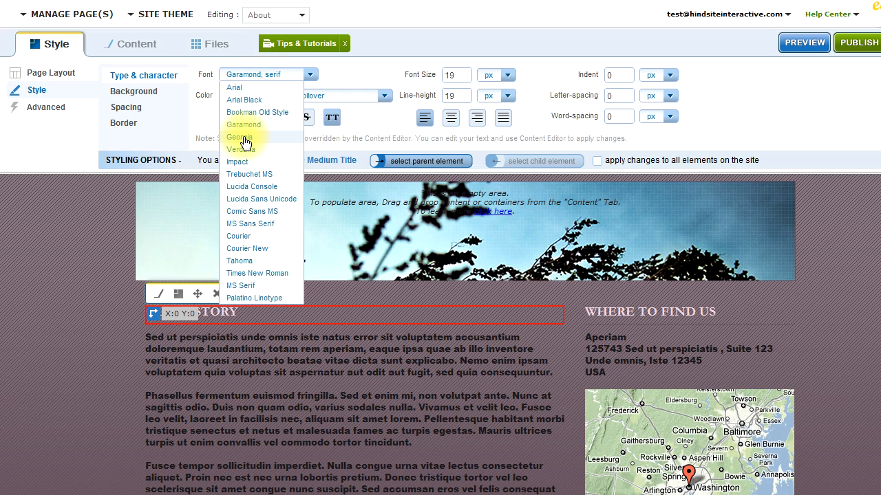
left_click(240, 136)
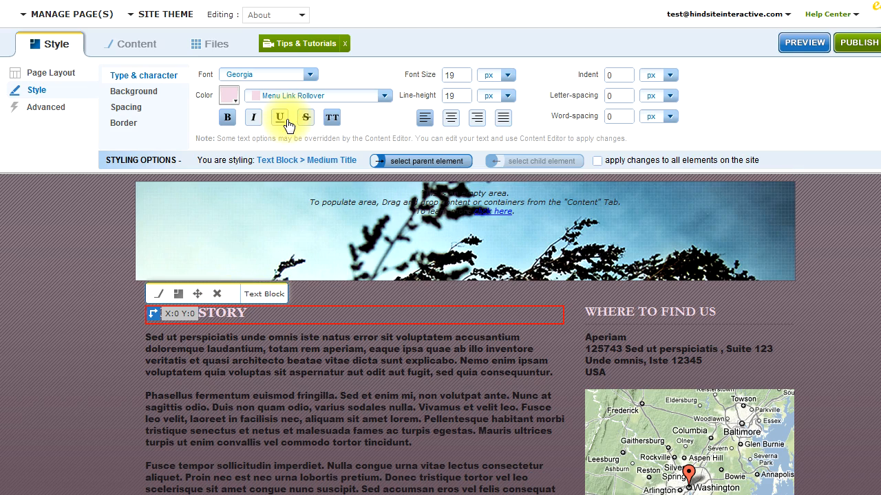
left_click(384, 95)
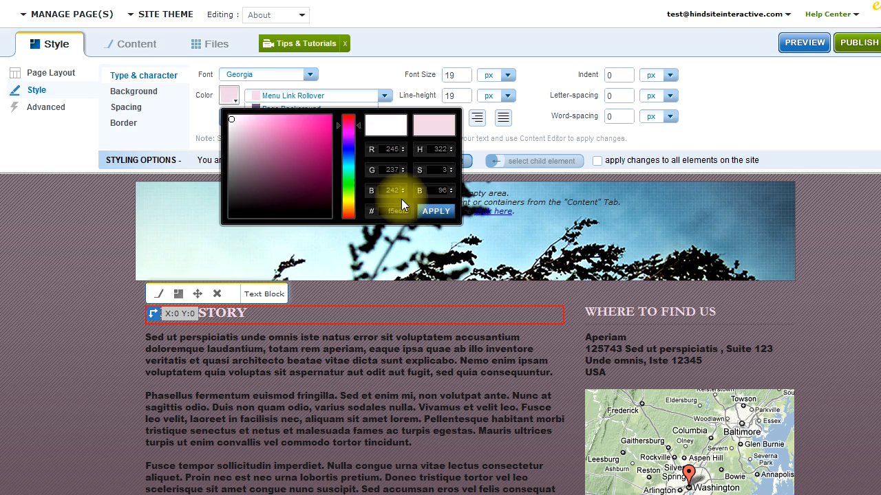
left_click(435, 211)
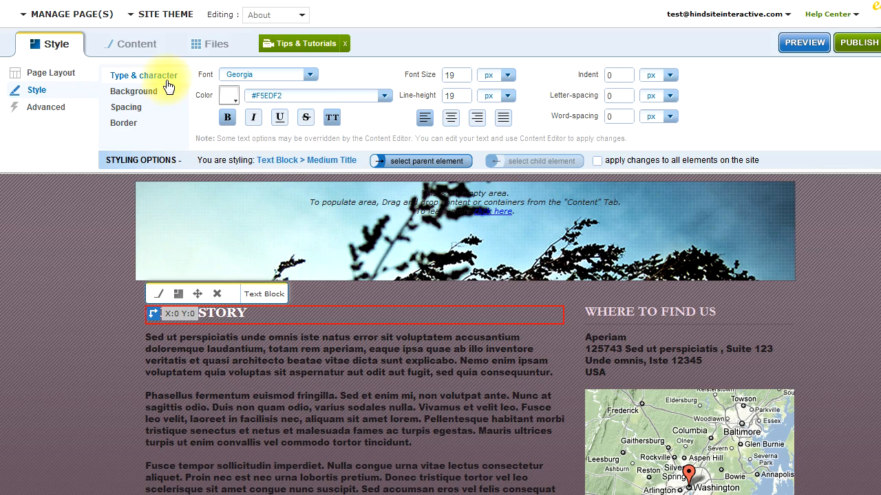
- Give the heading a bottom border in a preset colour
left_click(123, 122)
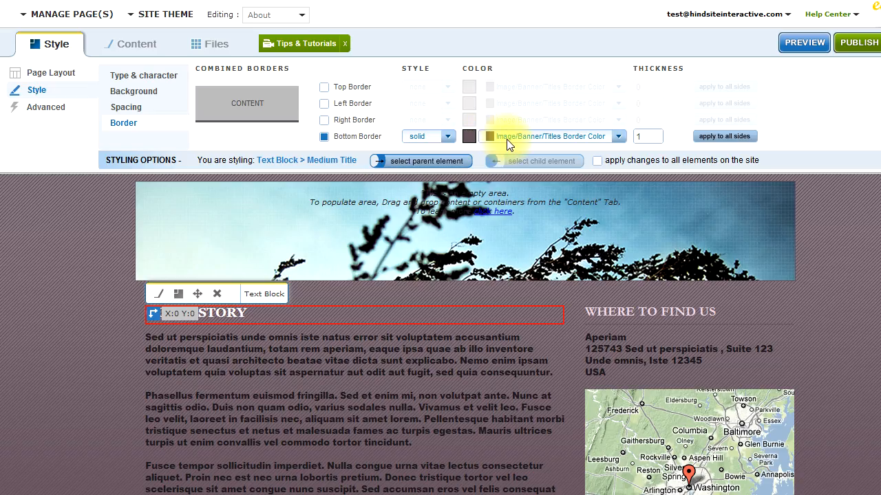
left_click(618, 136)
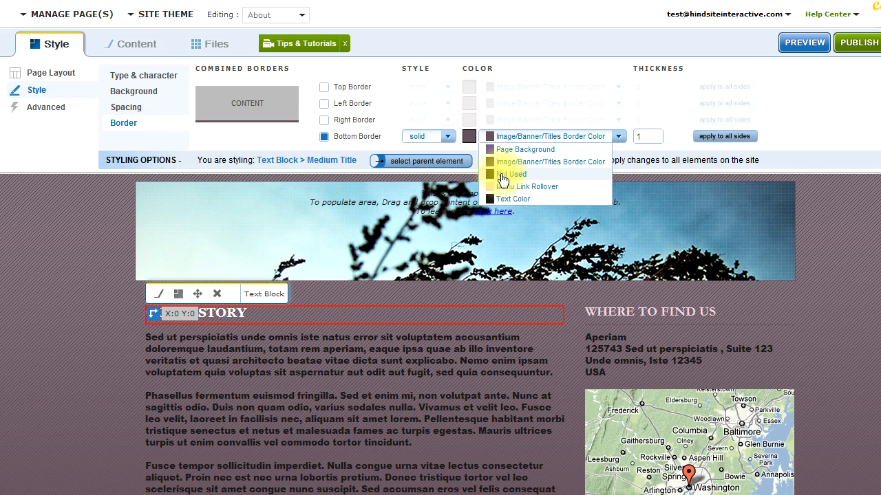
left_click(530, 186)
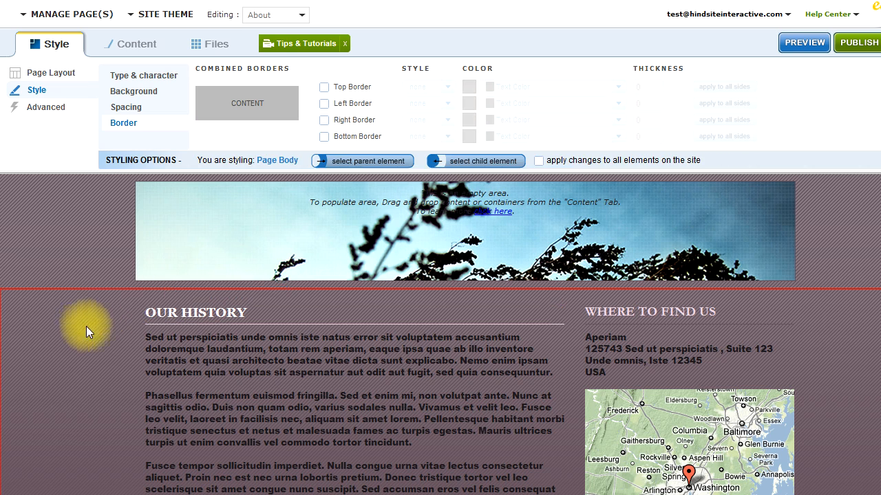
- Pad the first OUR HISTORY paragraph with 18 px top and 12 px left spacing
left_click(310, 362)
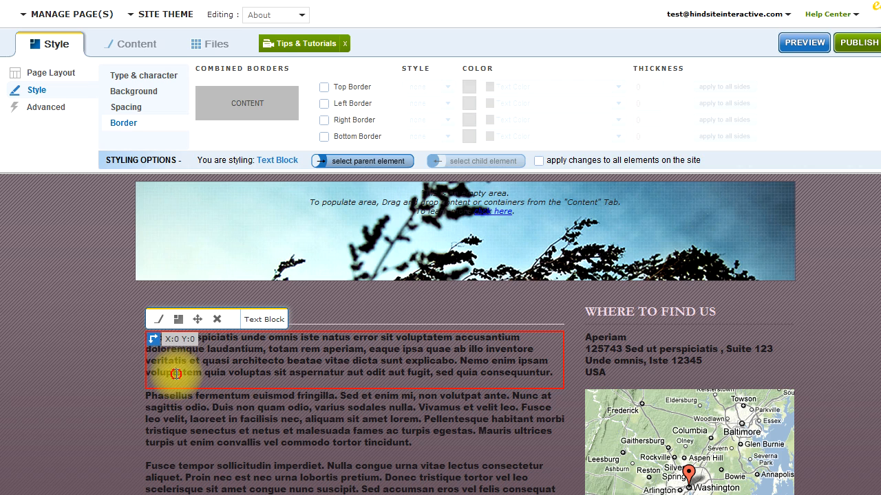
left_click(126, 107)
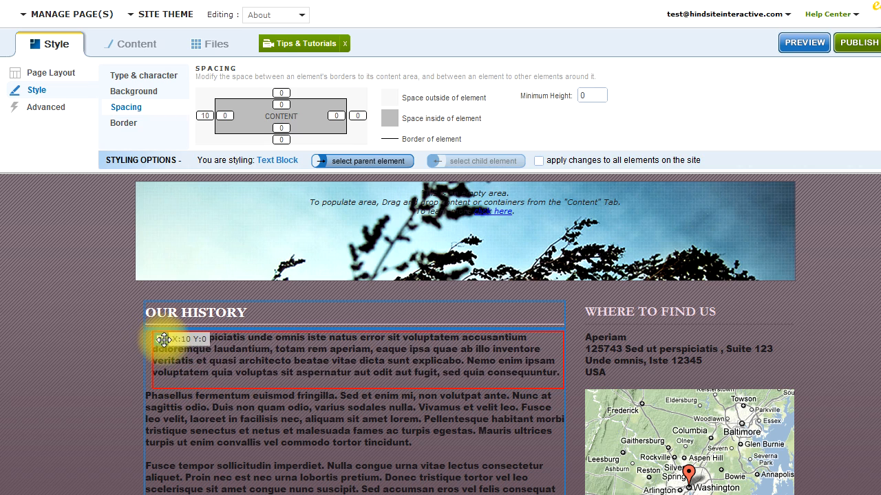
left_click_drag(165, 339, 159, 355)
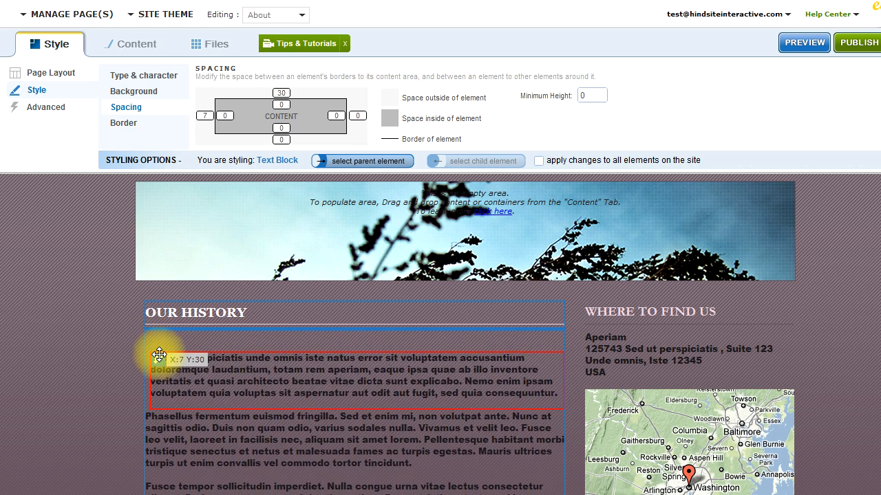
left_click_drag(160, 354, 170, 344)
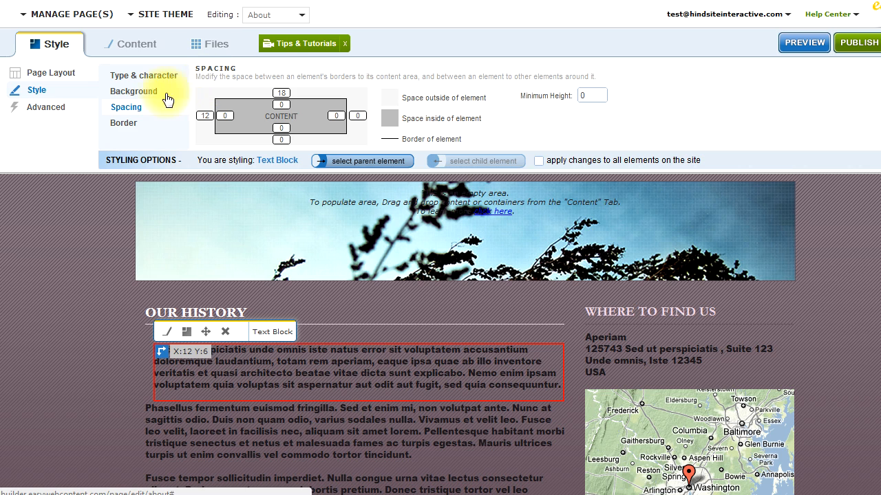
mouse_move(120, 318)
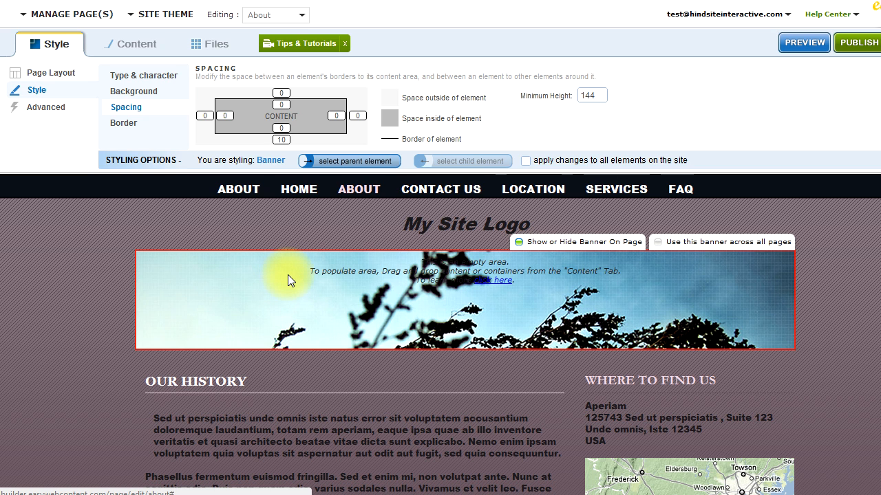
- Set the banner background to the skyscraper-and-clouds photo from the Free Library
left_click(133, 91)
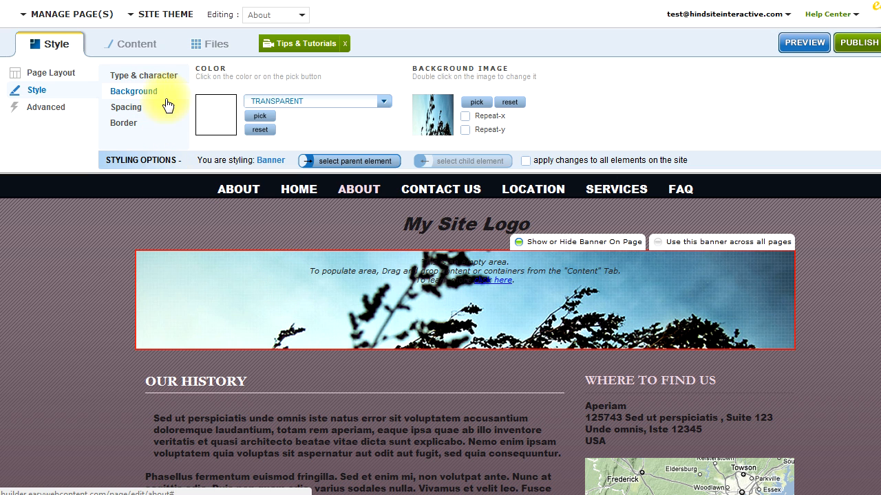
double_click(432, 115)
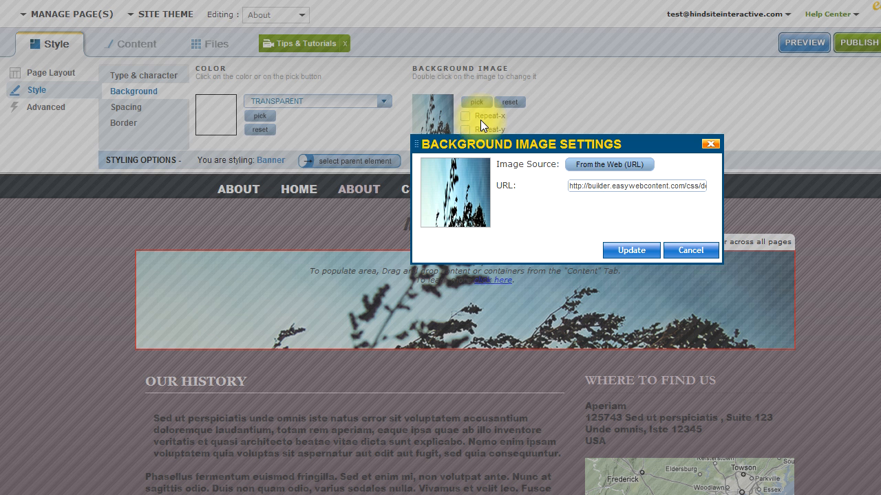
left_click(608, 164)
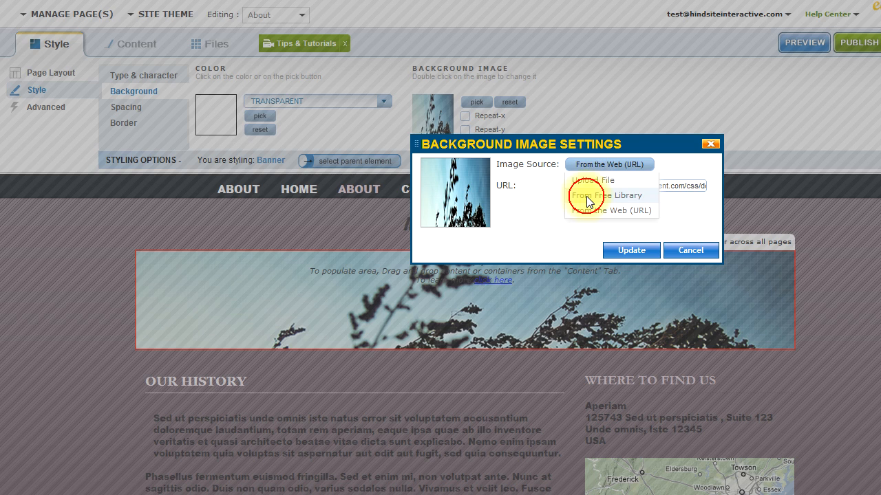
left_click(603, 196)
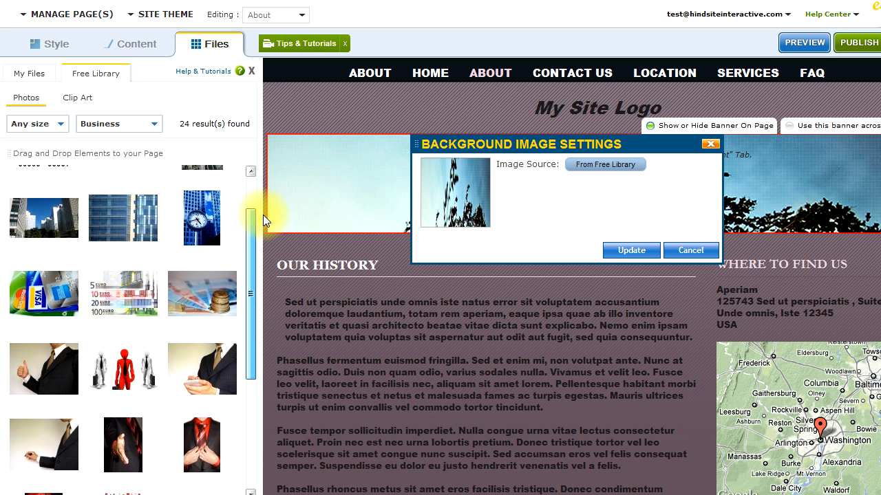
scroll("up", 3)
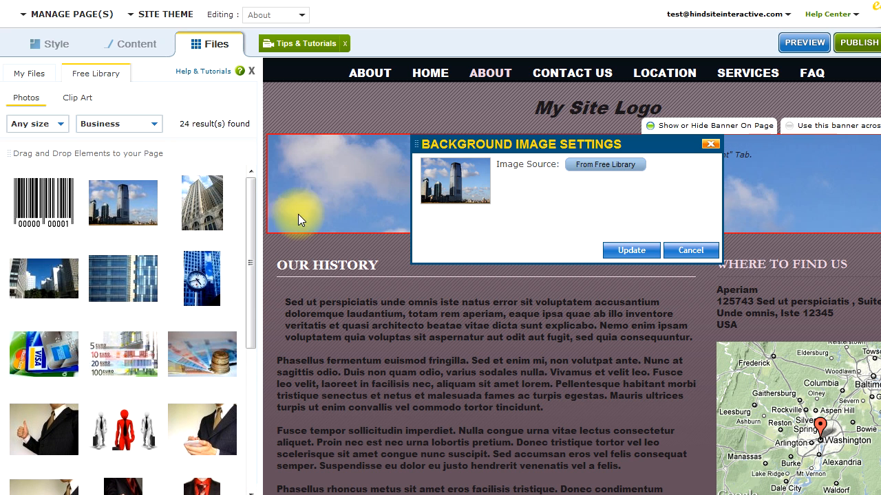
left_click(631, 250)
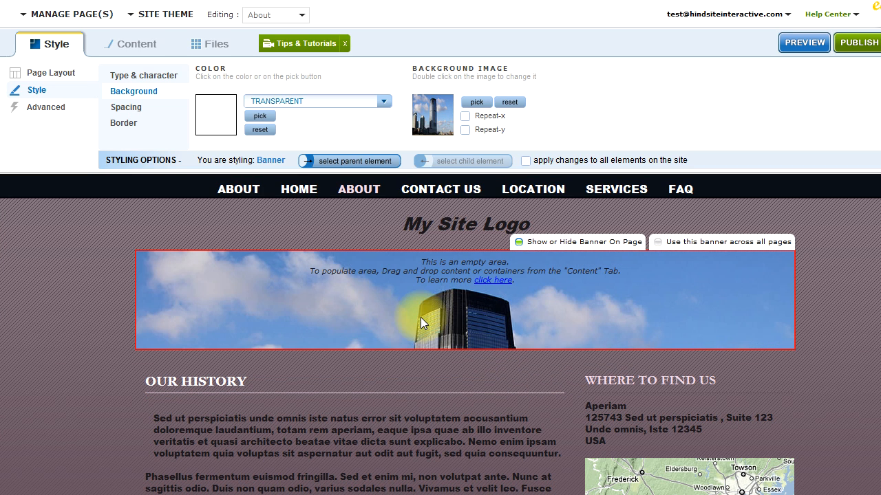
left_click(466, 223)
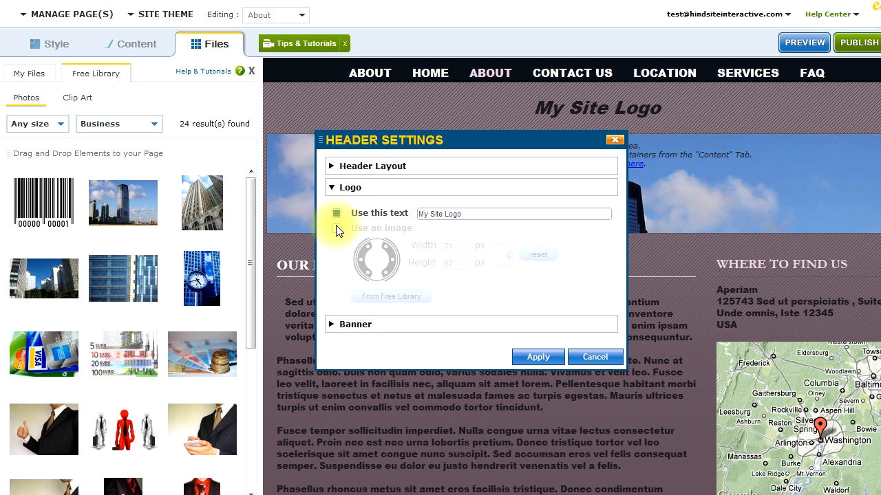
- Briefly apply an image logo, then switch the header logo to text 'MY BUSINESS LOGO'
left_click(337, 227)
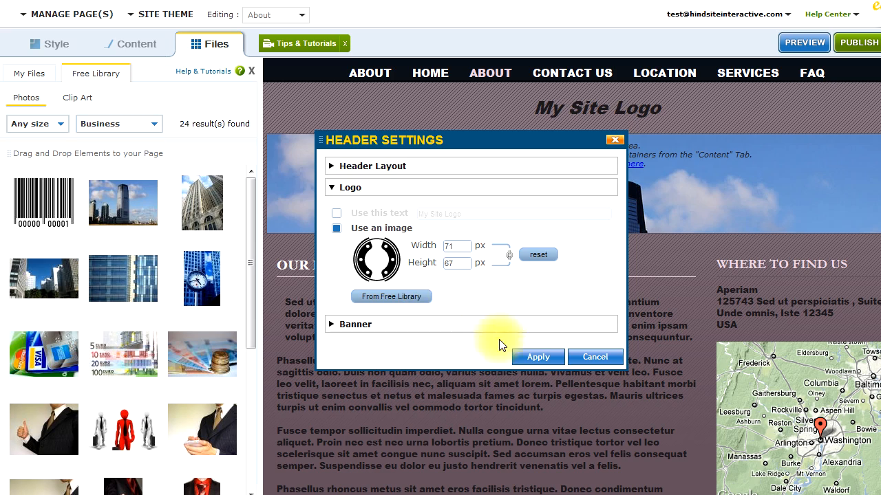
left_click(537, 357)
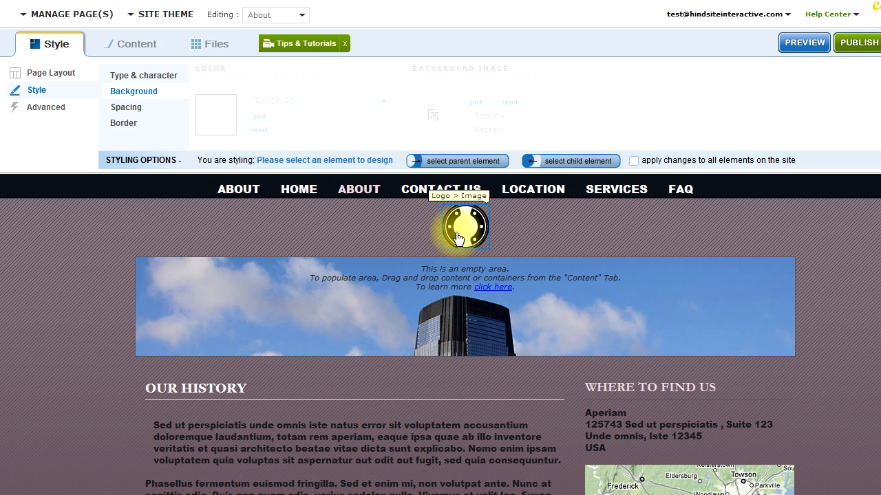
left_click(460, 227)
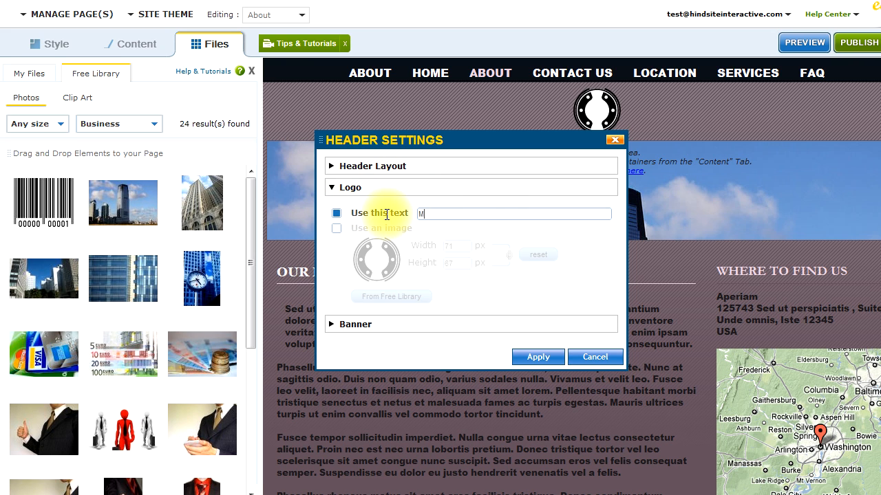
type("MY BUSINESS L")
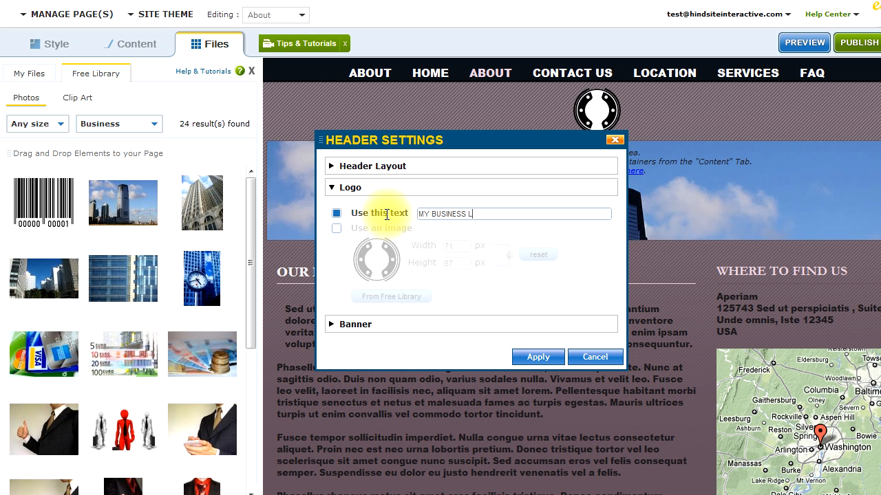
left_click(537, 357)
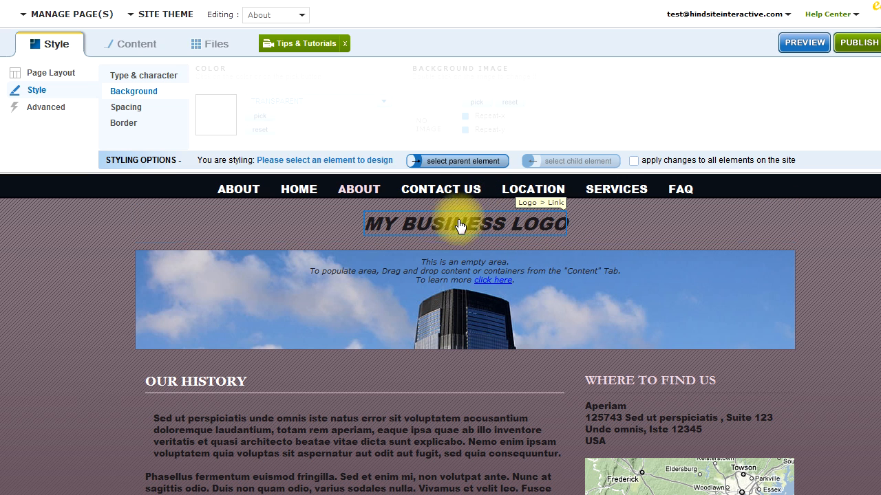
- Colour the logo text with the pink Menu Link Rollover colour
left_click(465, 222)
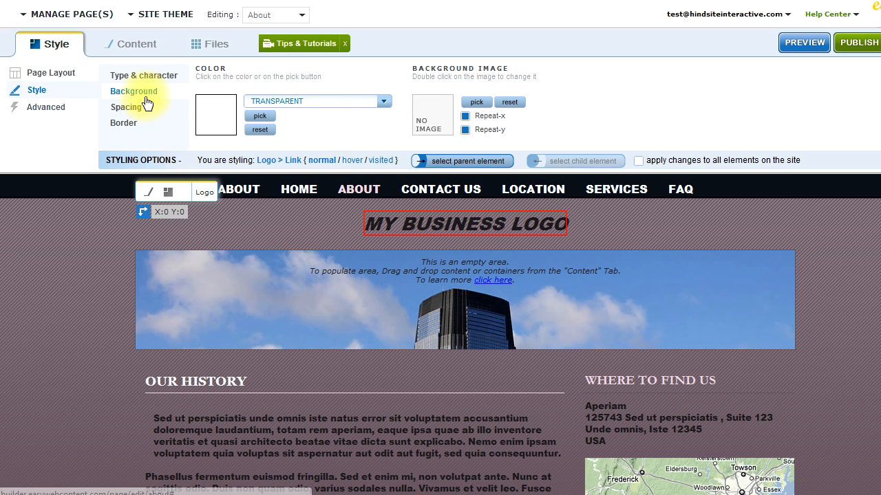
left_click(144, 75)
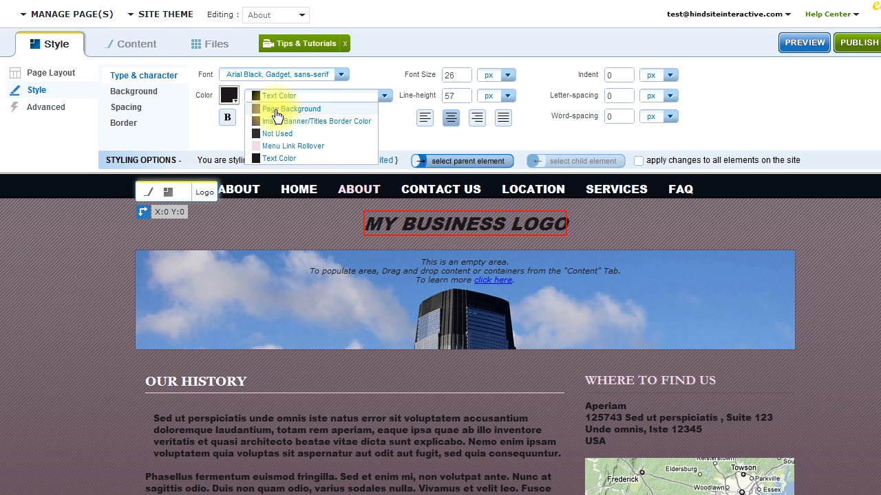
left_click(292, 146)
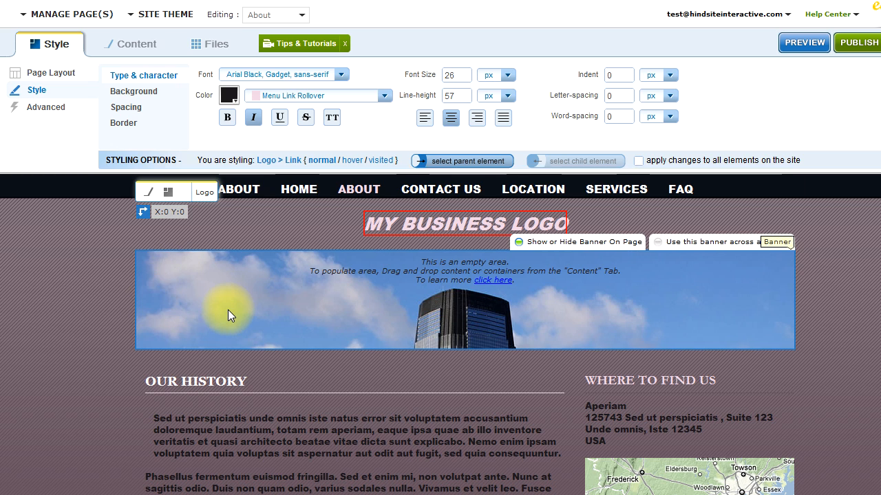
- Select the banner and change its border options
left_click(464, 300)
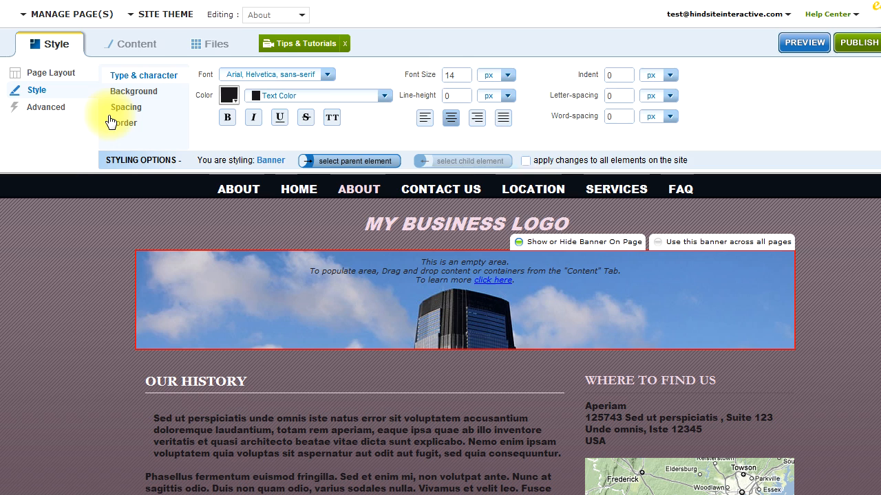
left_click(123, 122)
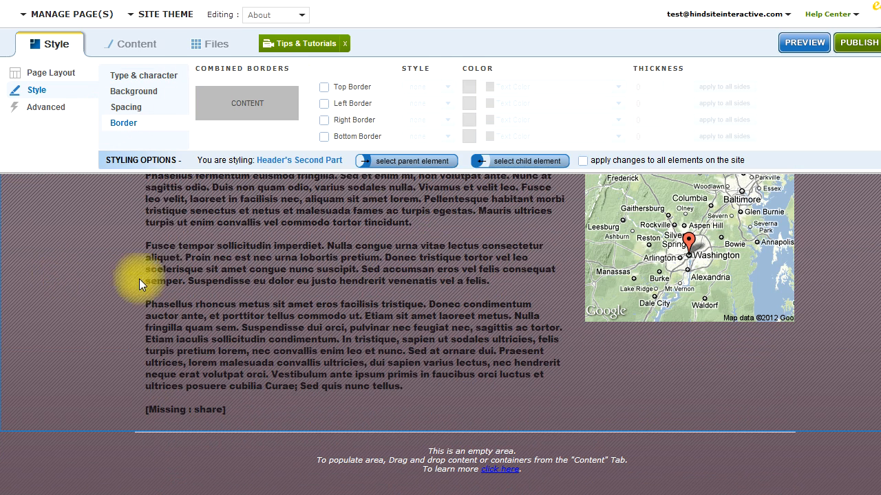
left_click(265, 293)
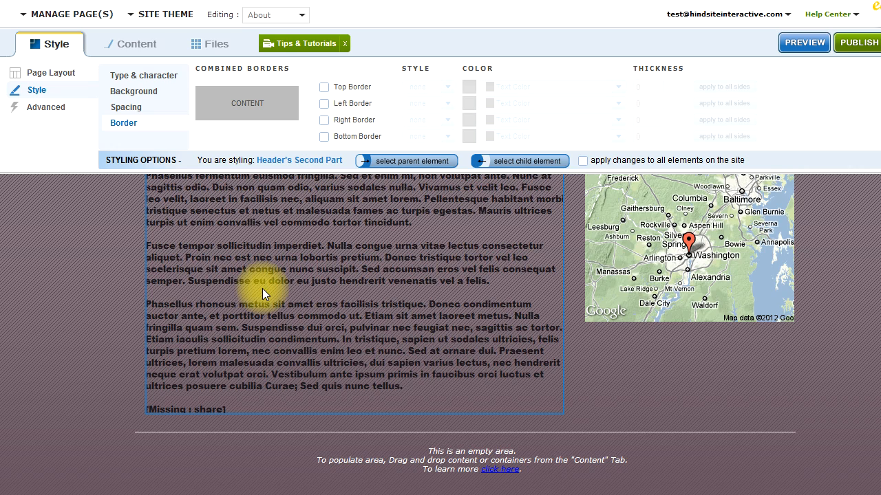
scroll("up", 3)
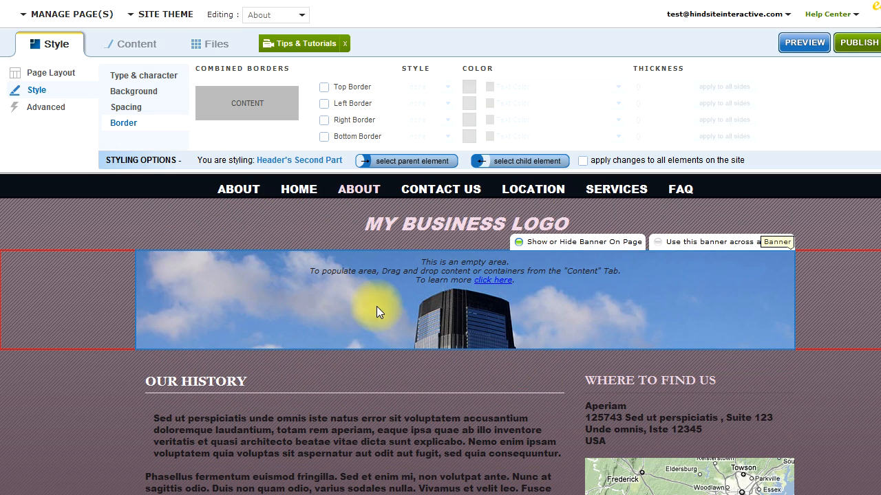
- Drop a Text and Image block under OUR HISTORY and close the Content Editor
left_click(136, 44)
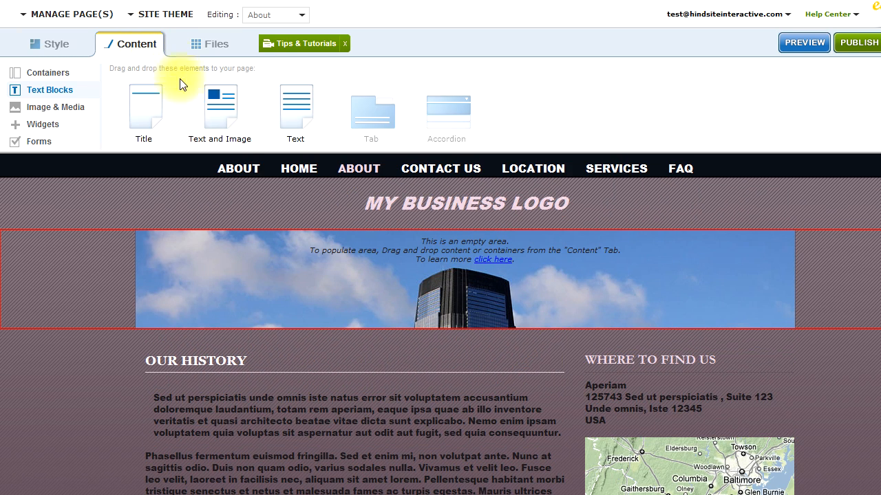
mouse_move(199, 114)
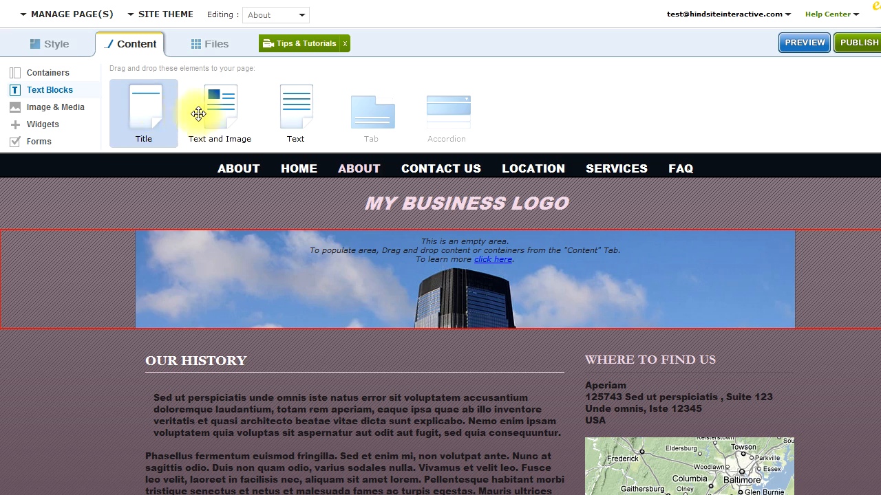
left_click_drag(219, 107, 231, 400)
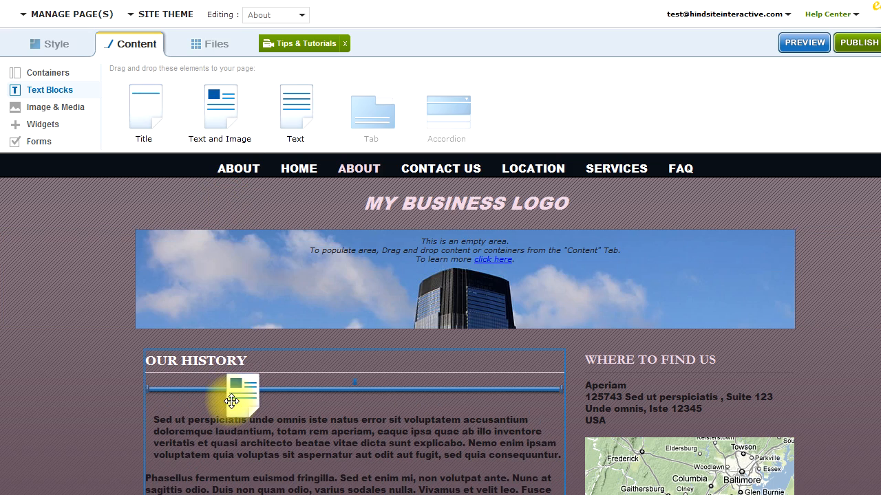
left_click_drag(218, 107, 240, 396)
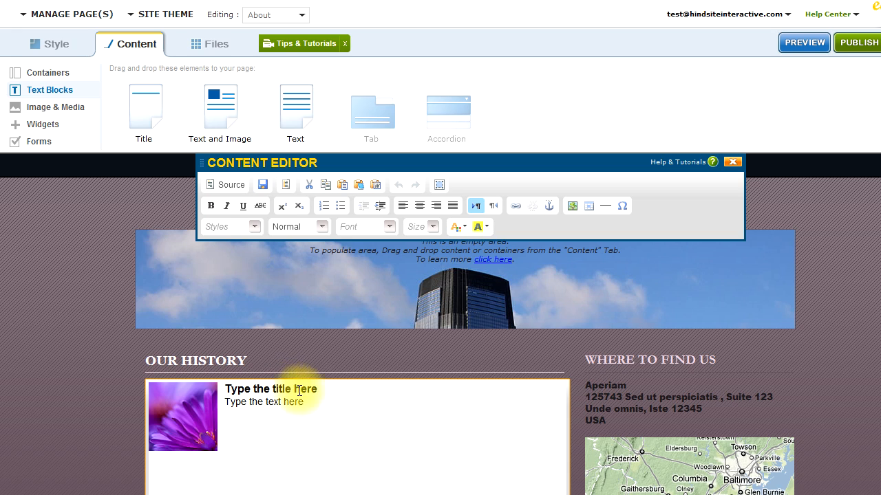
left_click(732, 161)
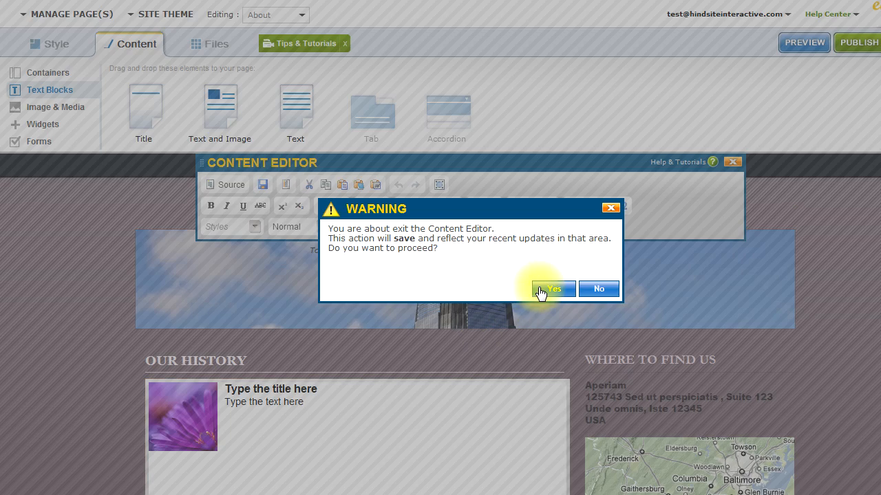